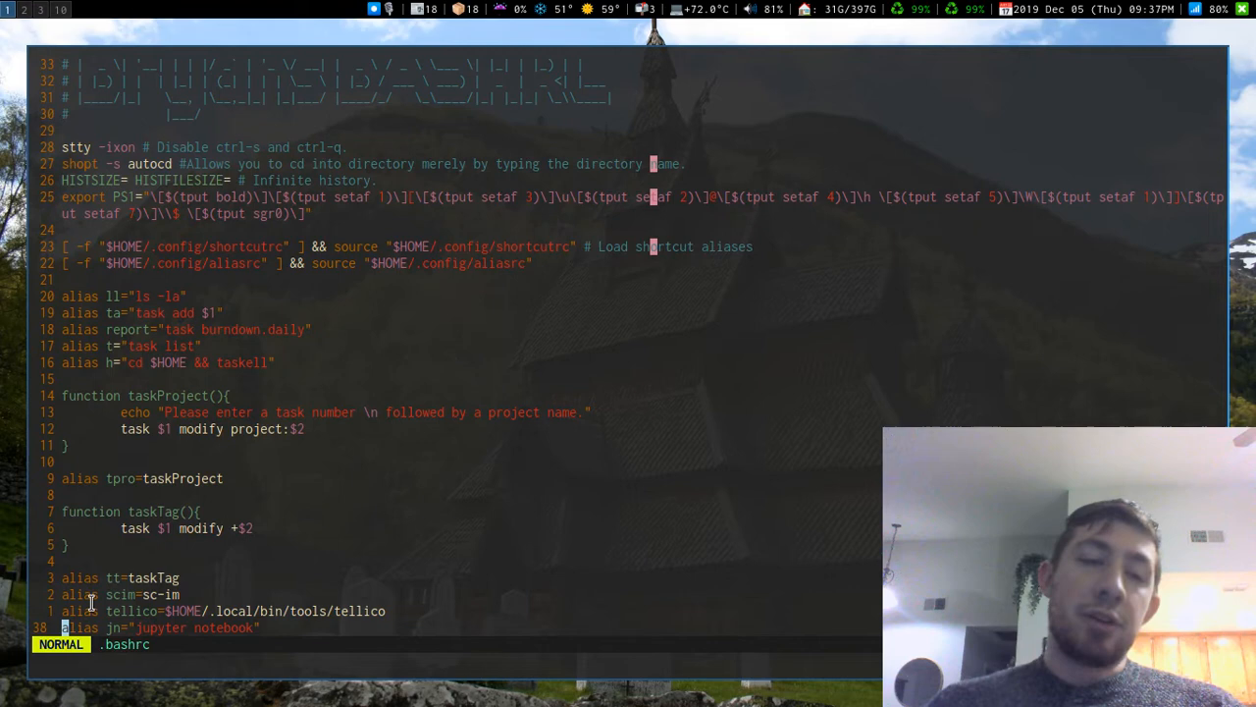
mouse_move(297, 602)
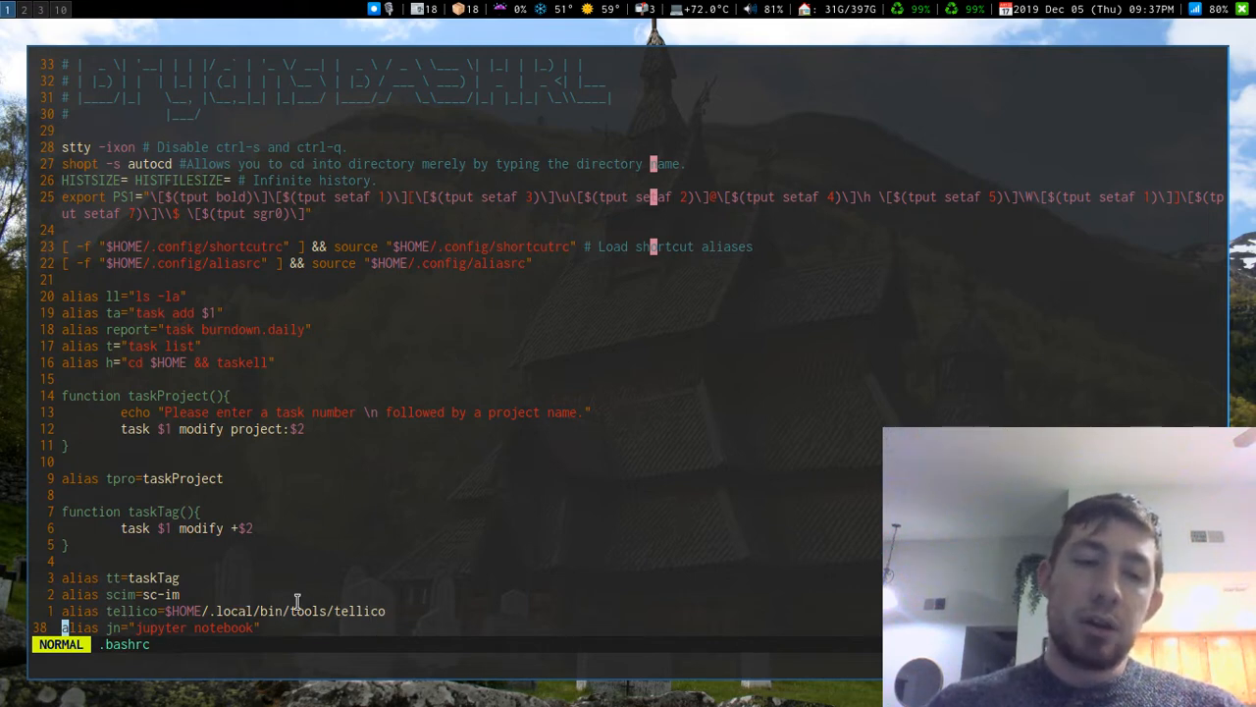
mouse_move(417, 622)
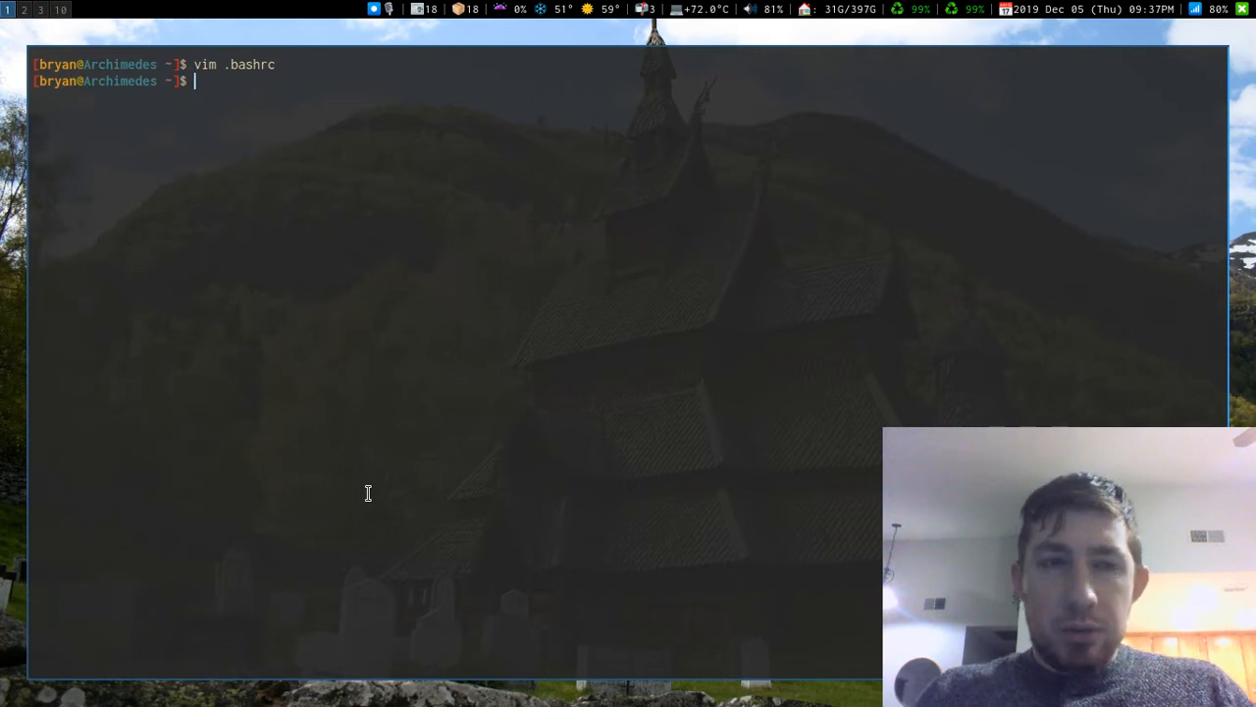
Open the launcher script .local/bin/tools/tellico in Vim.
text(vim .local/)
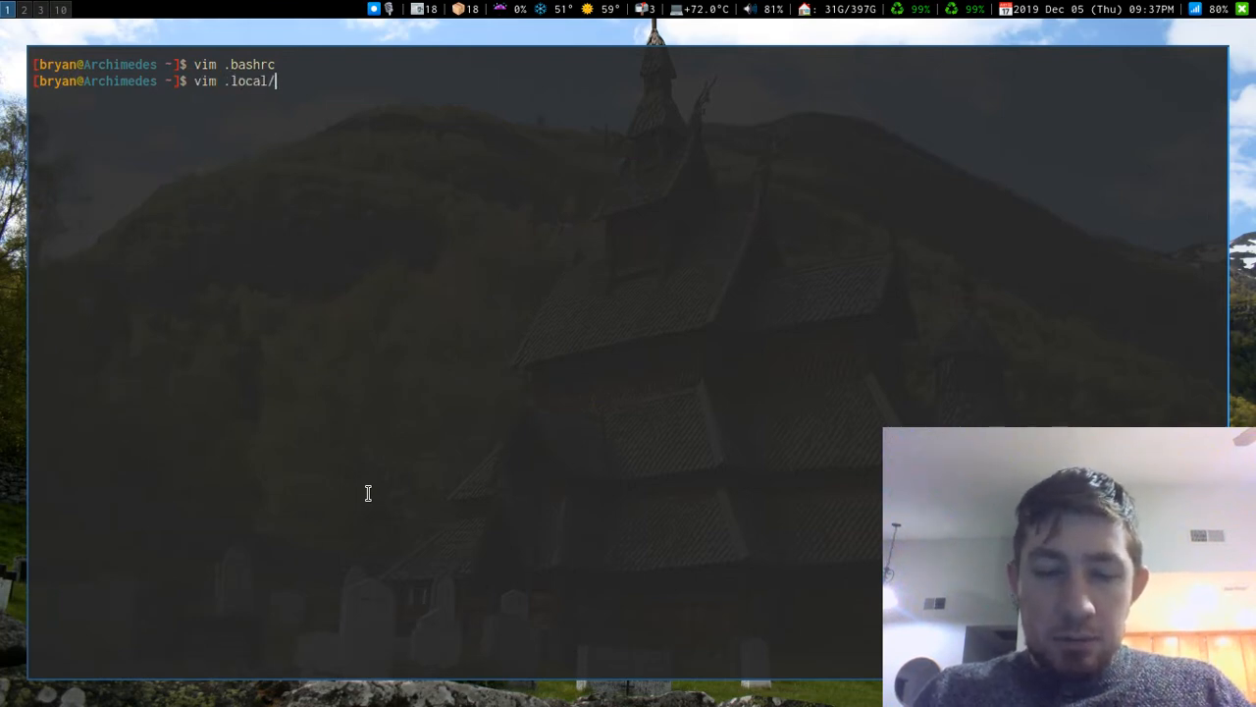
text(bin/tools/t)
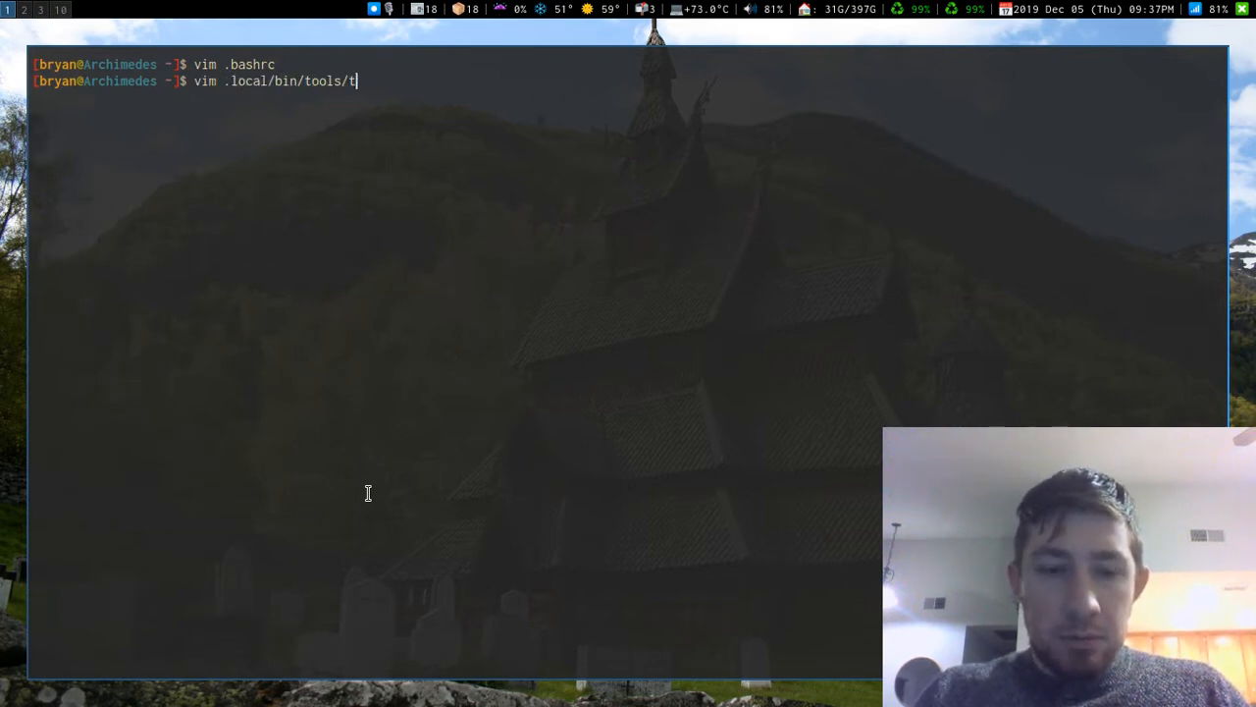
key(Return)
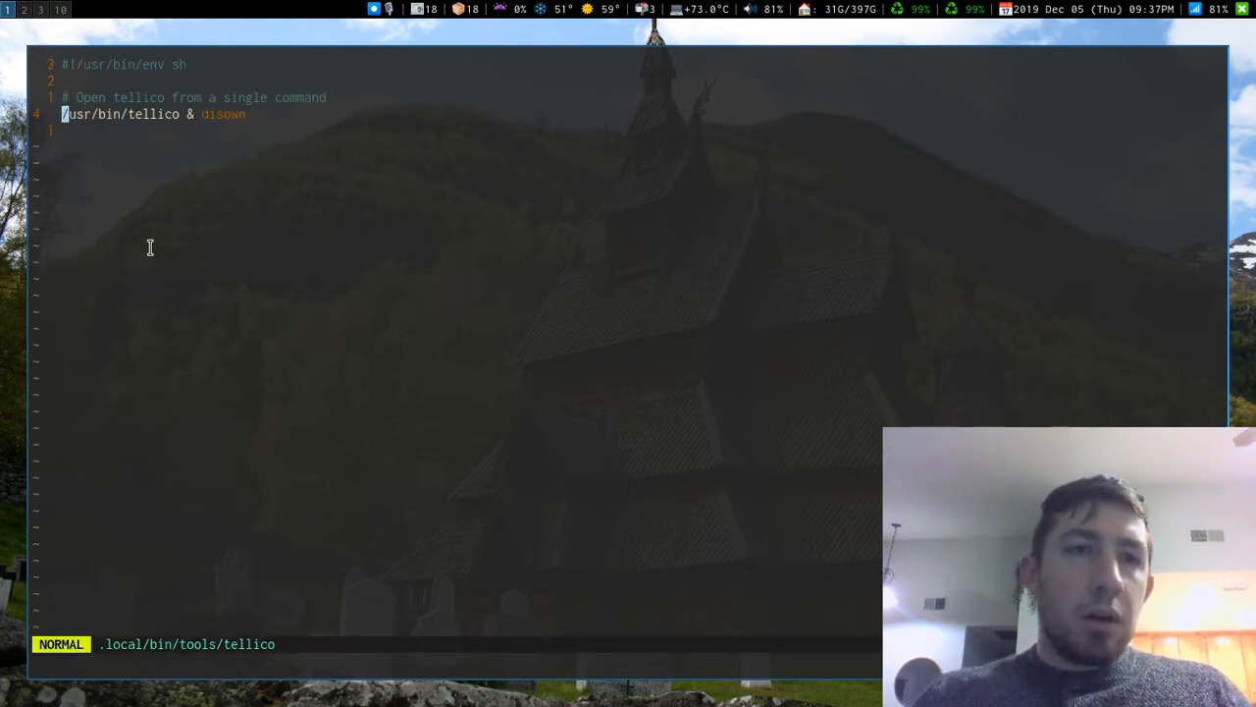
mouse_move(255, 128)
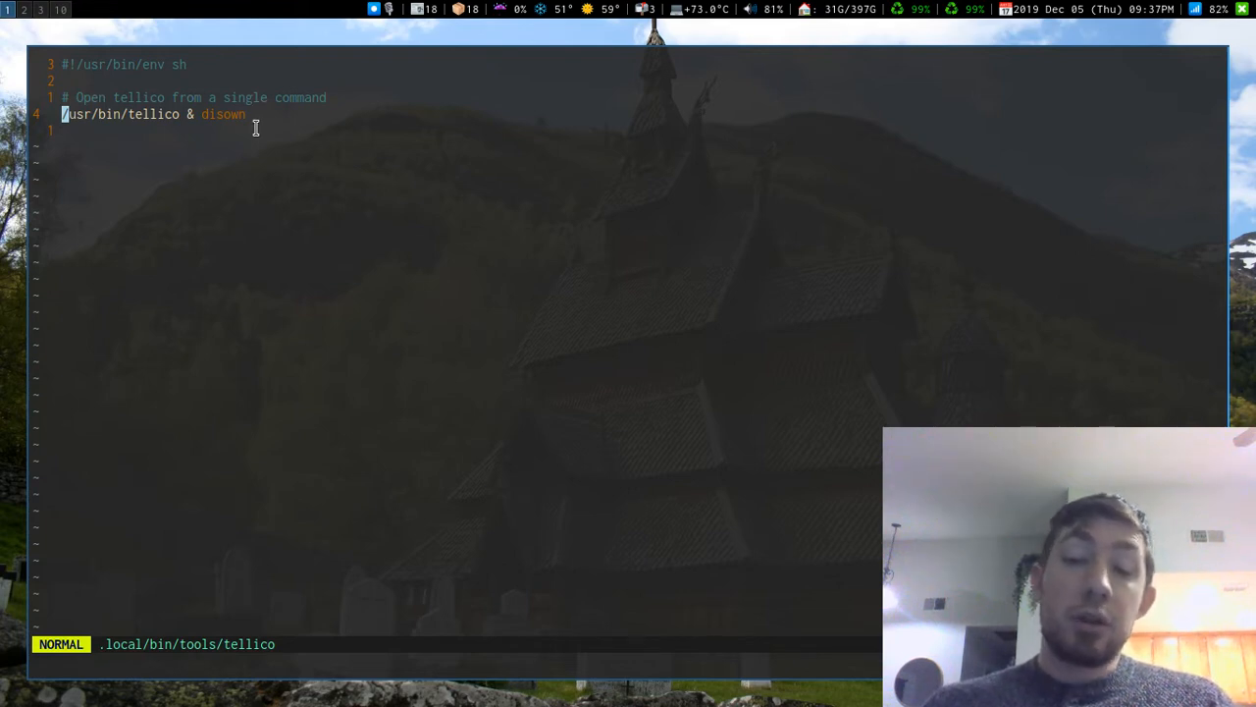
mouse_move(126, 59)
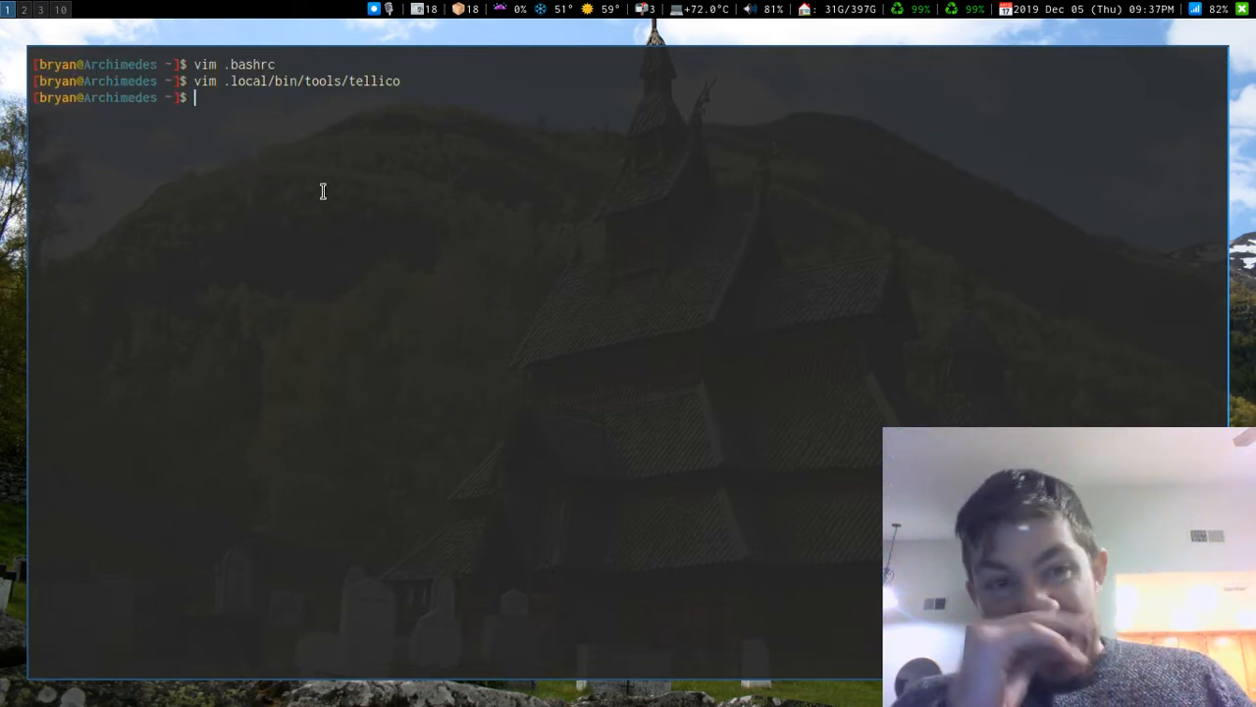
Launch Tellico from the shell and dismiss the startup tip.
text(te)
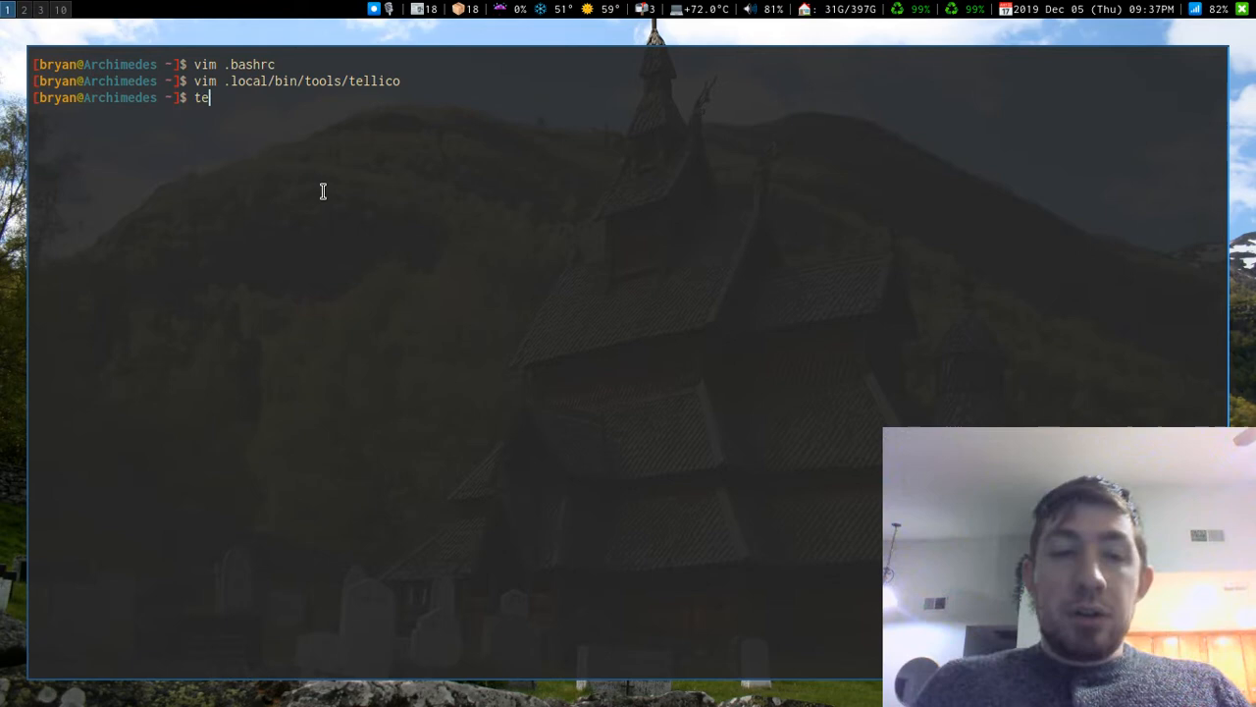
key(Return)
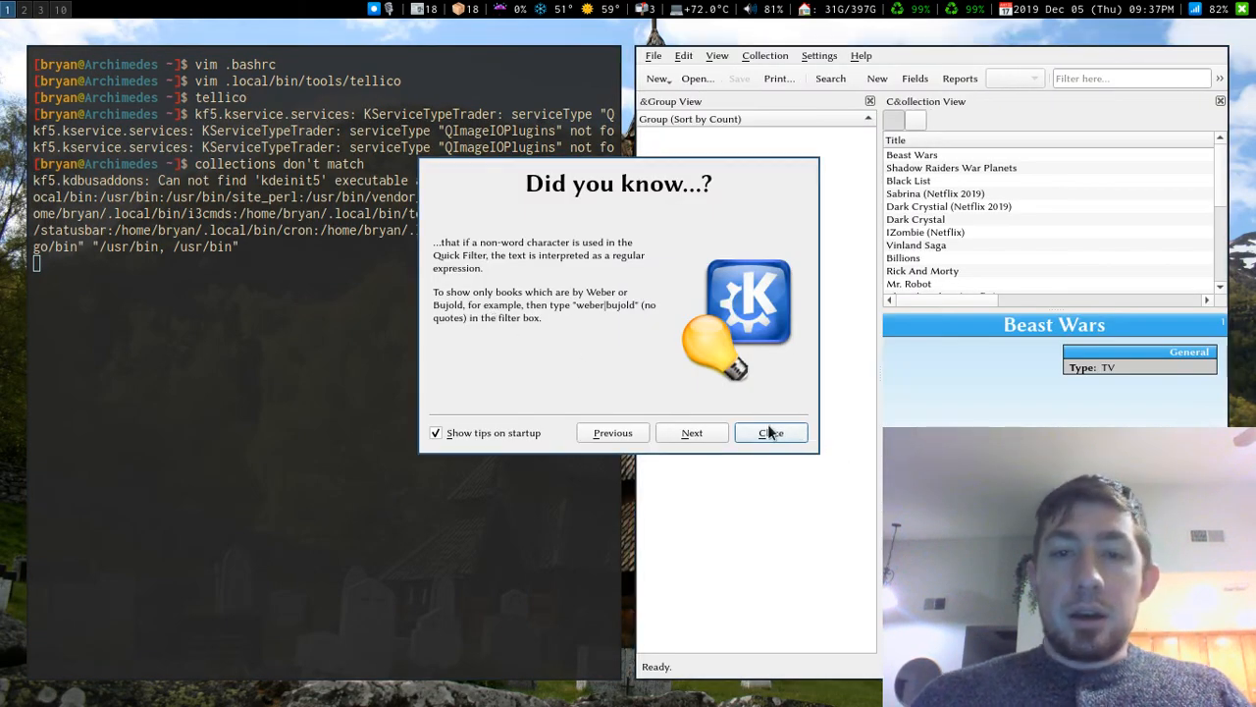
click(770, 432)
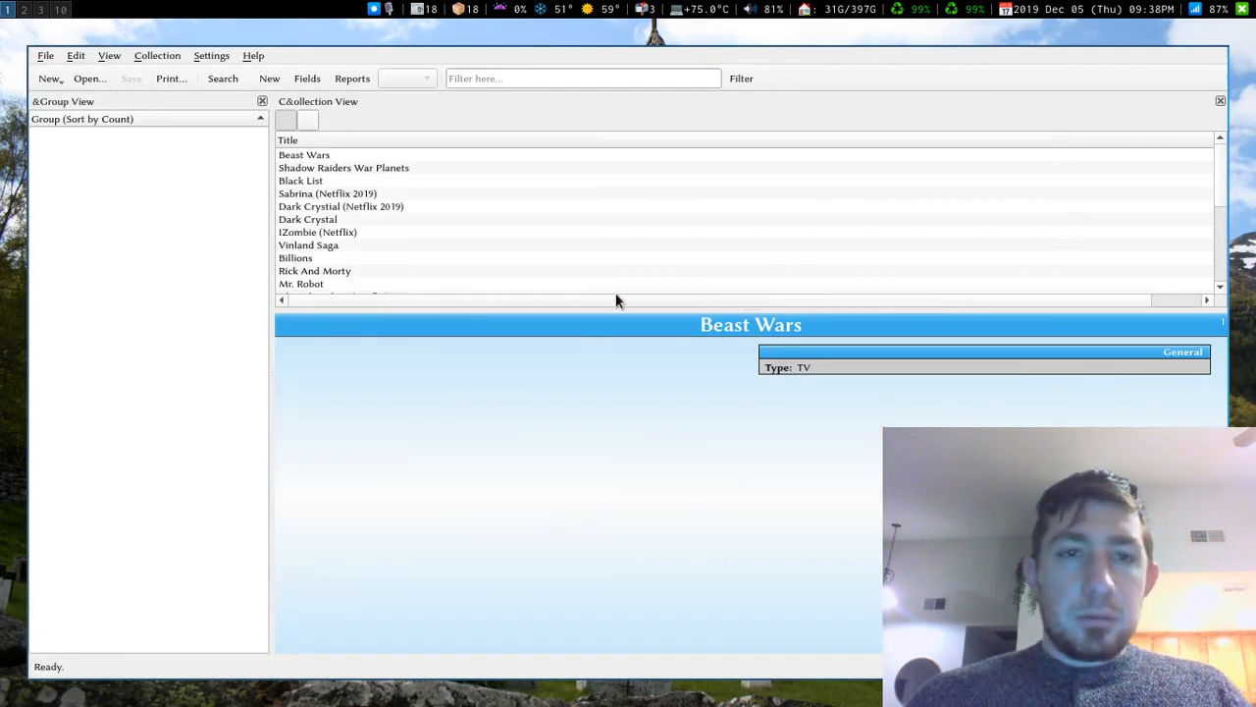
Browse the Open dialog to the ~/Collections folder, then dismiss it.
click(49, 79)
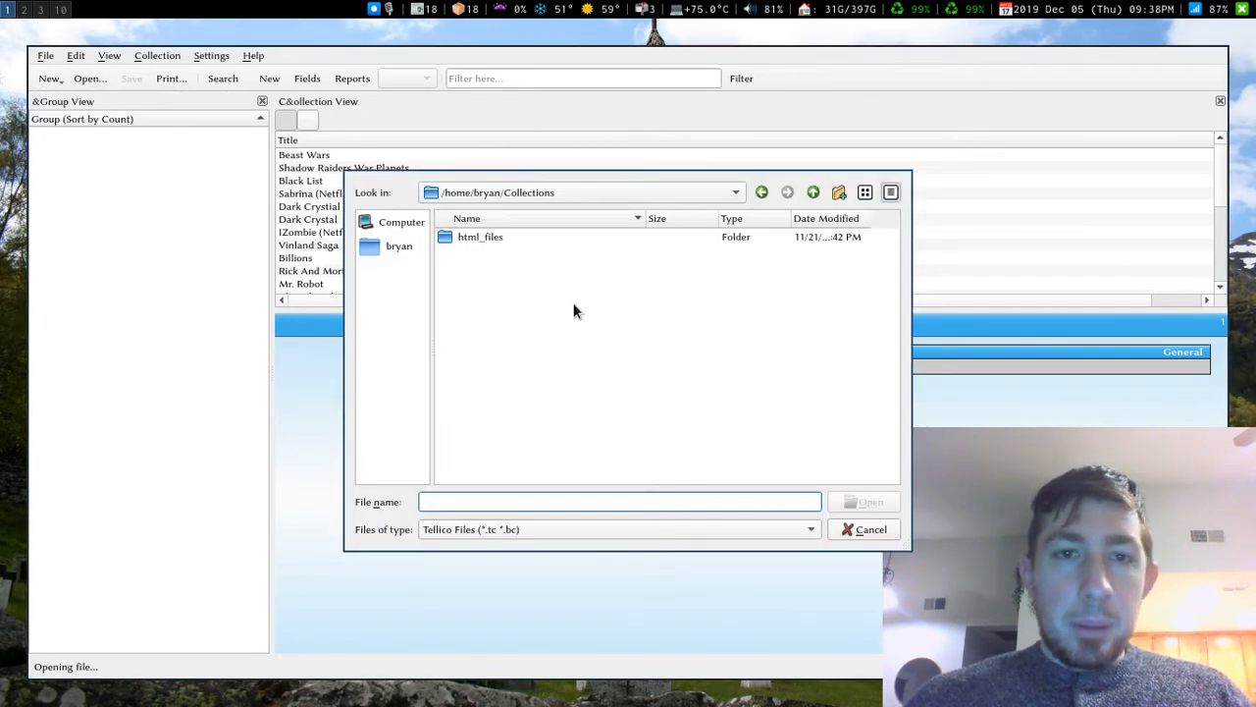
mouse_move(390, 248)
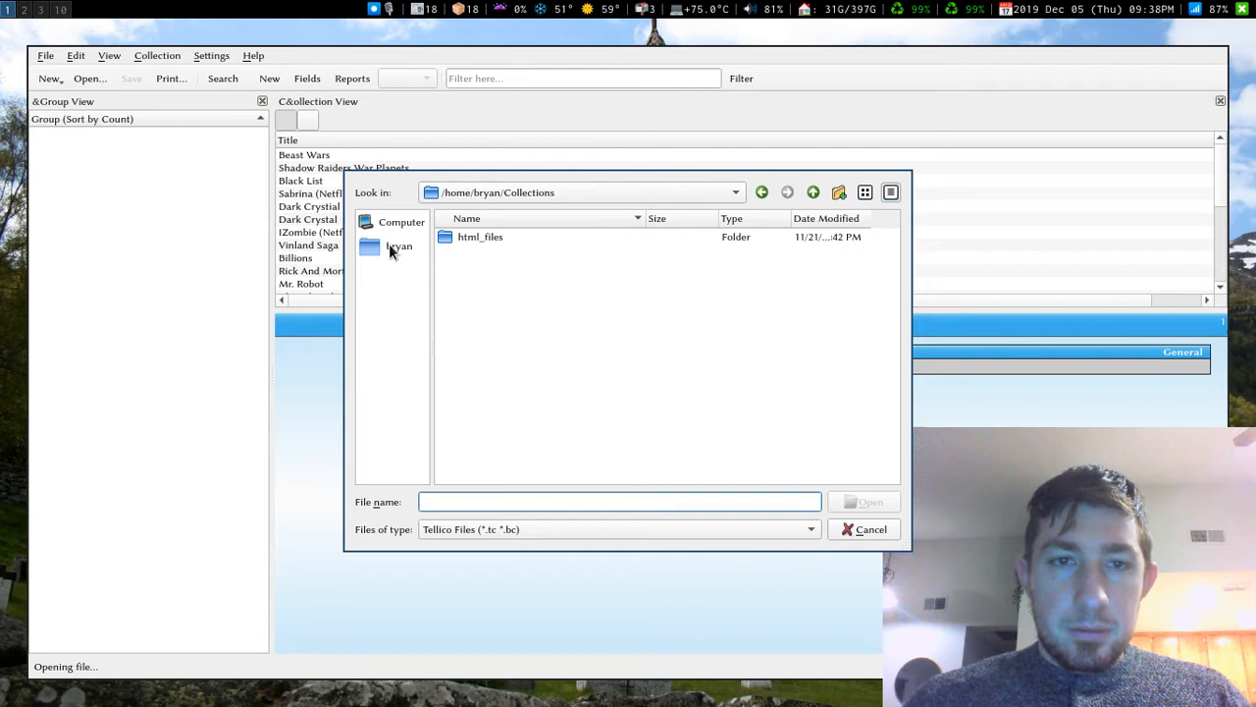
click(398, 246)
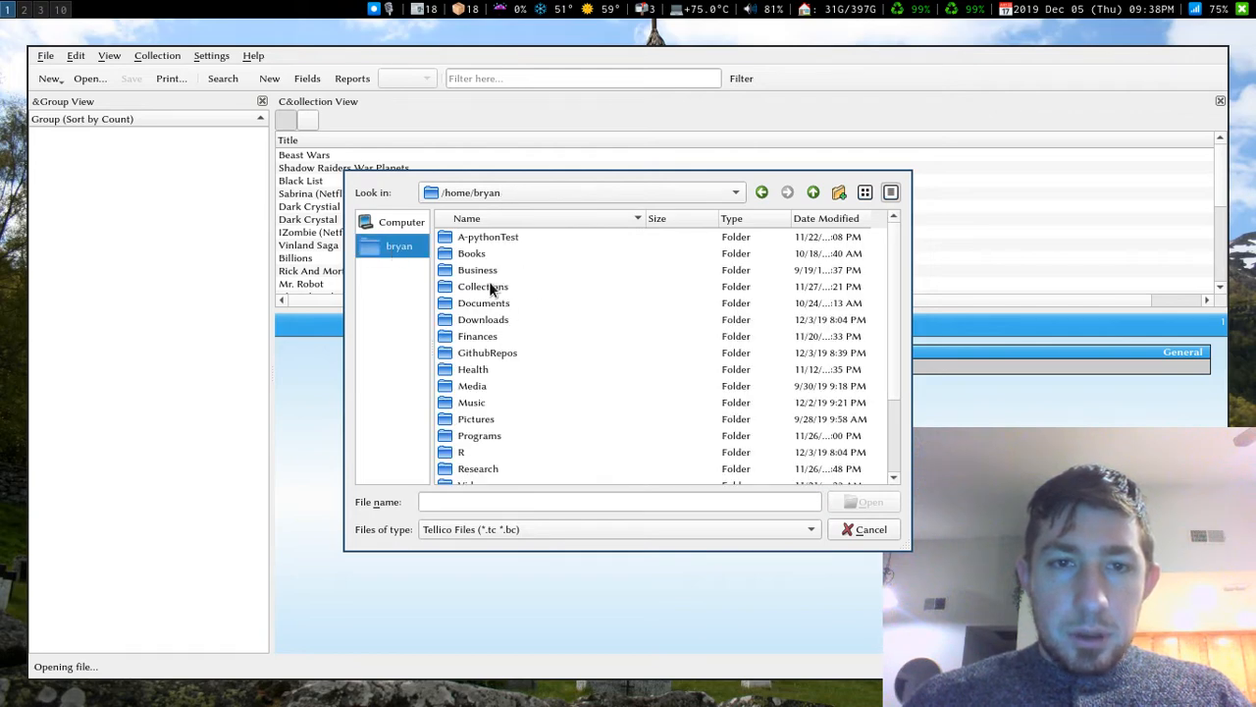
double_click(481, 285)
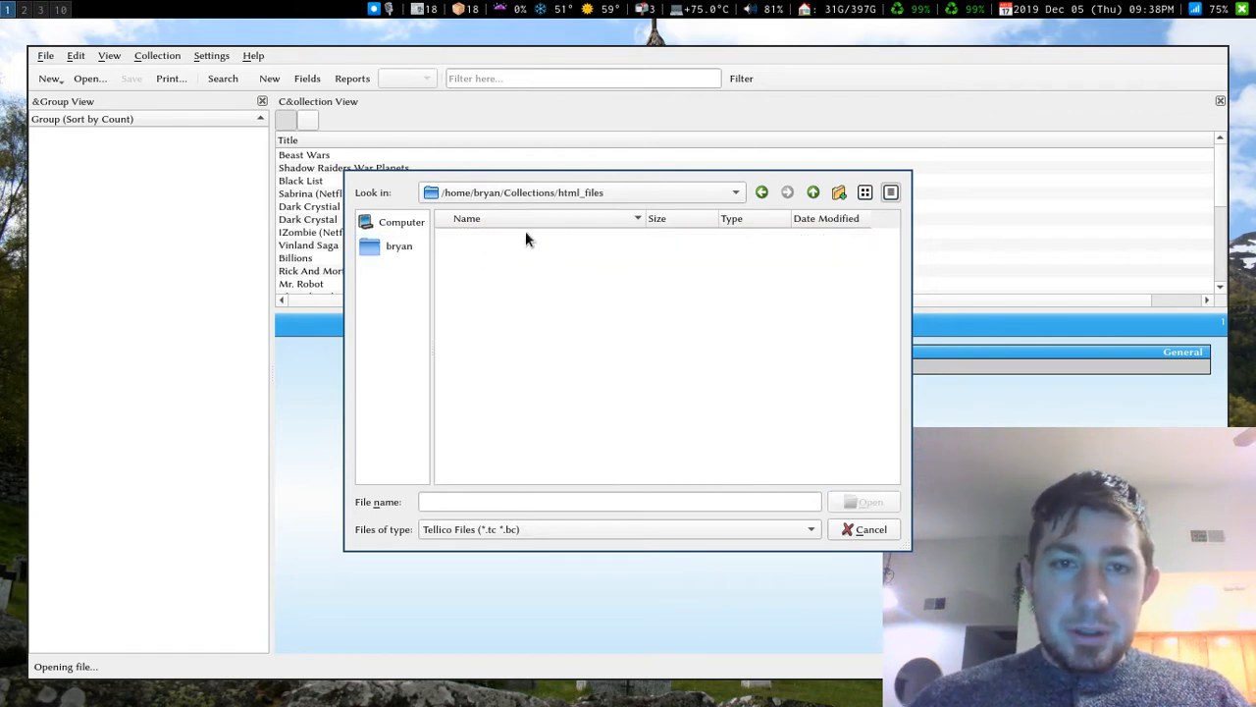
click(735, 191)
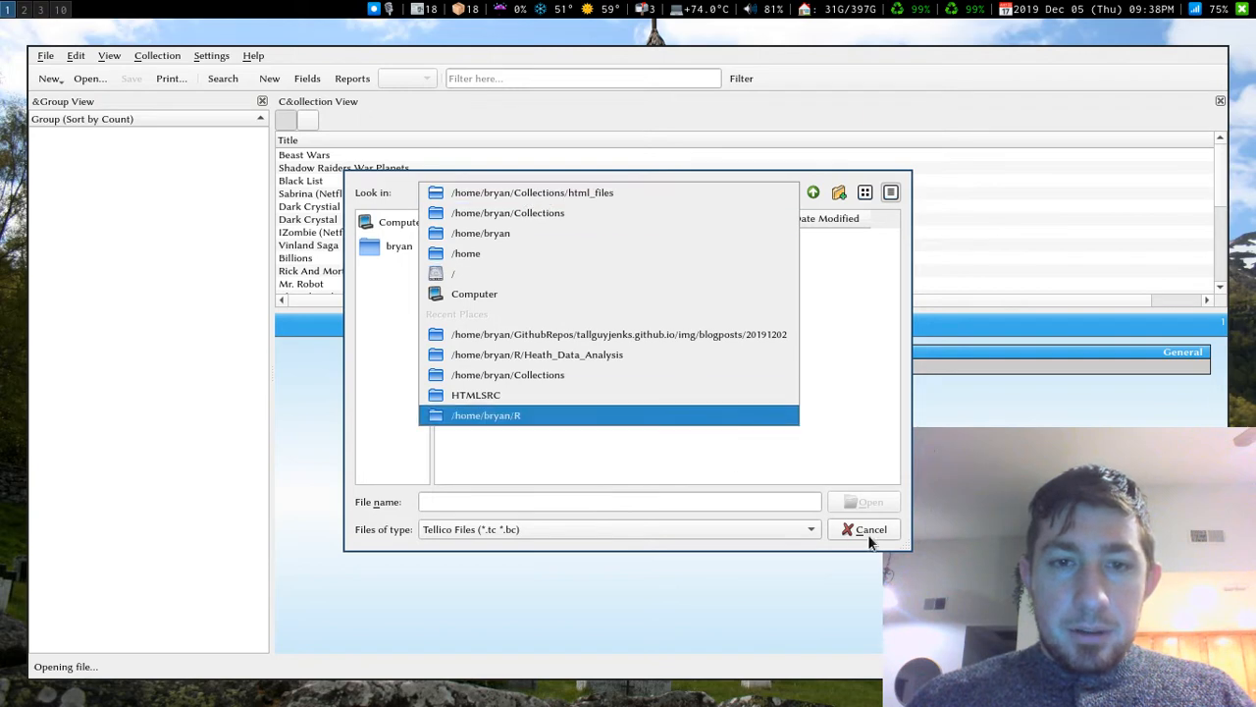
click(532, 193)
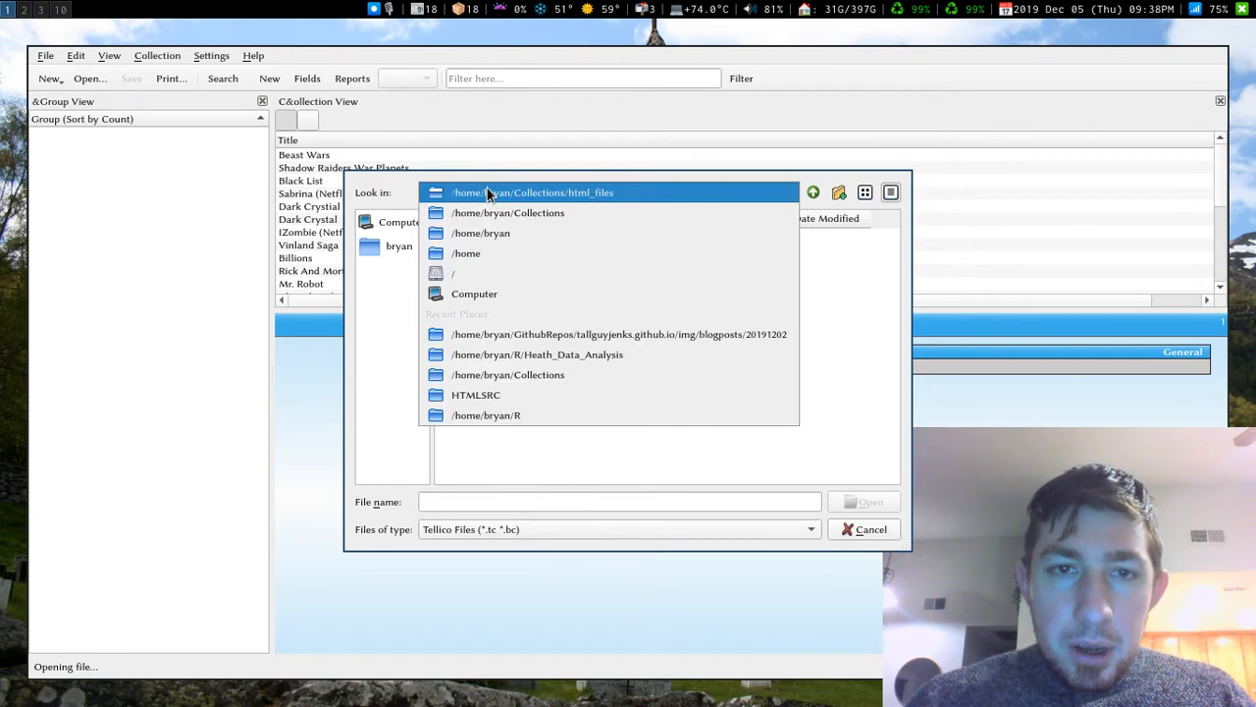
click(508, 213)
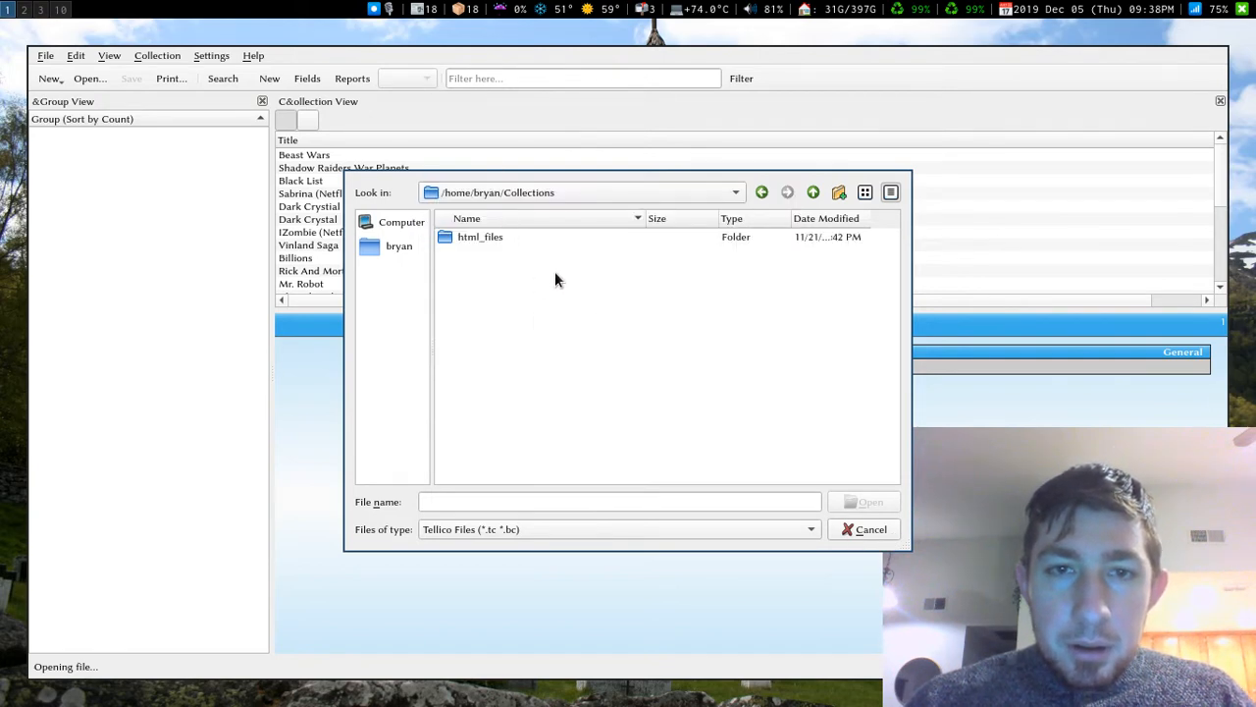
click(863, 529)
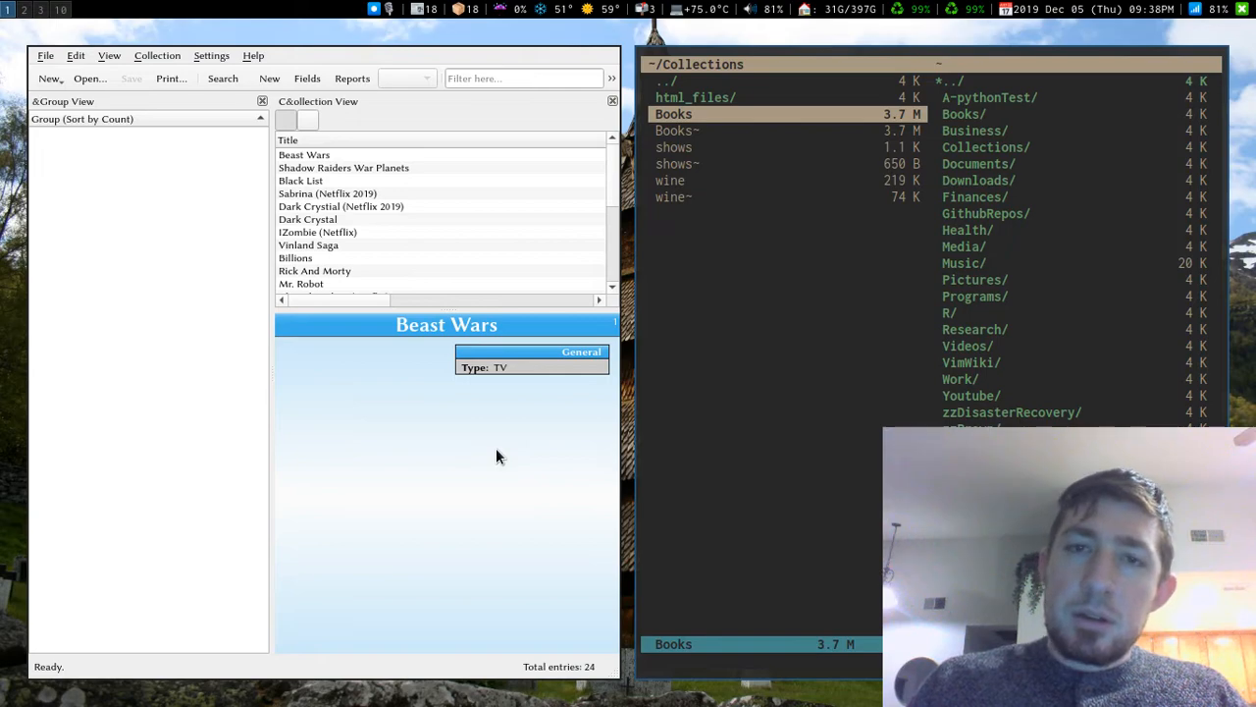
Switch back to the Tellico window showing the TV collection.
click(677, 130)
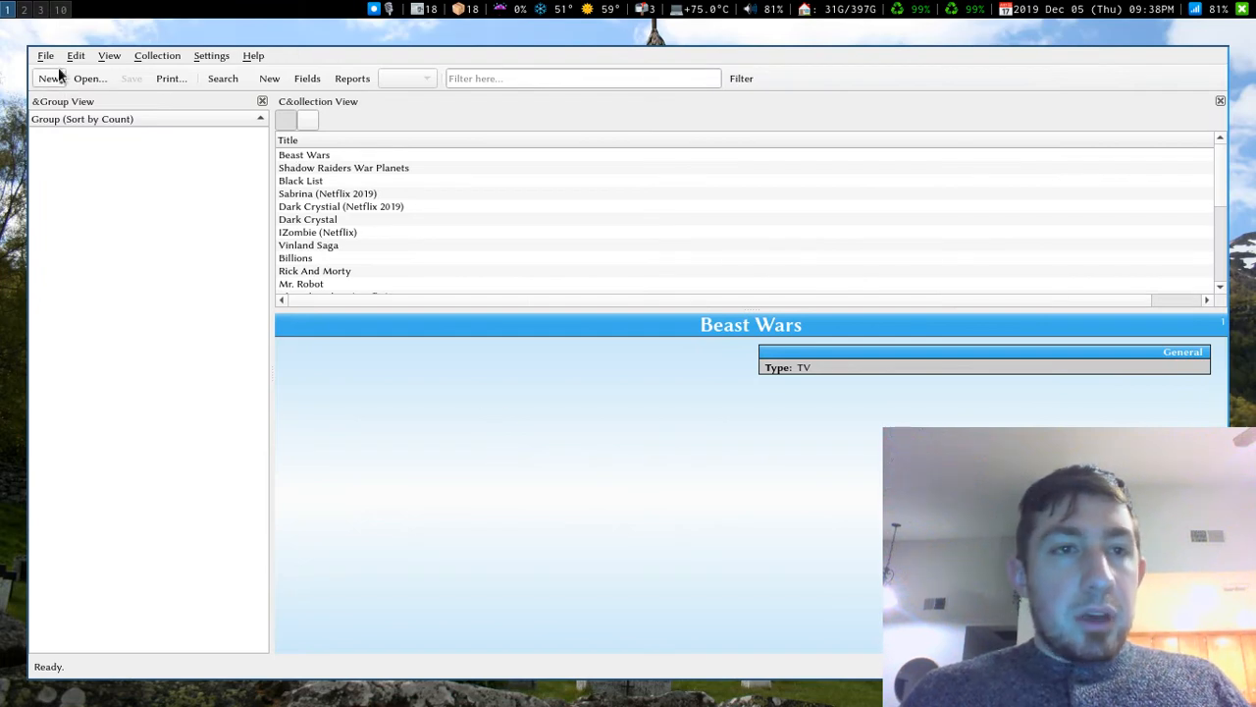
Open the Books file from Collections with Files of type set to All Files.
click(89, 77)
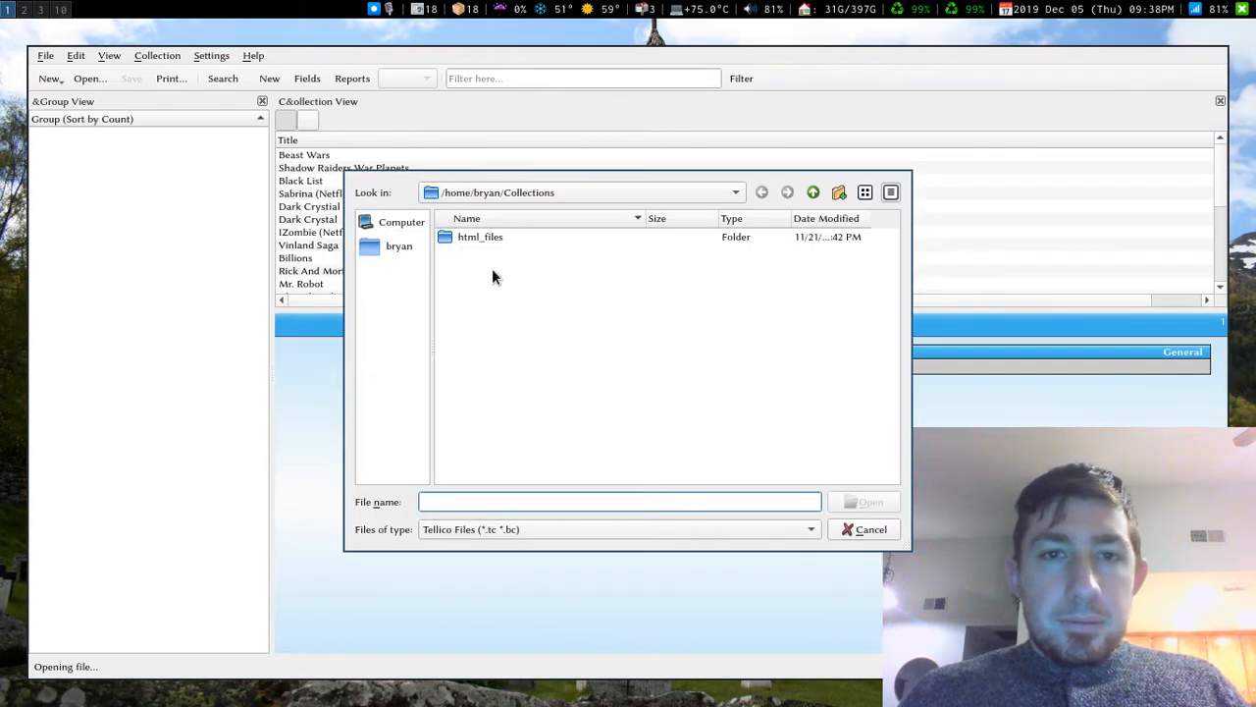
click(618, 529)
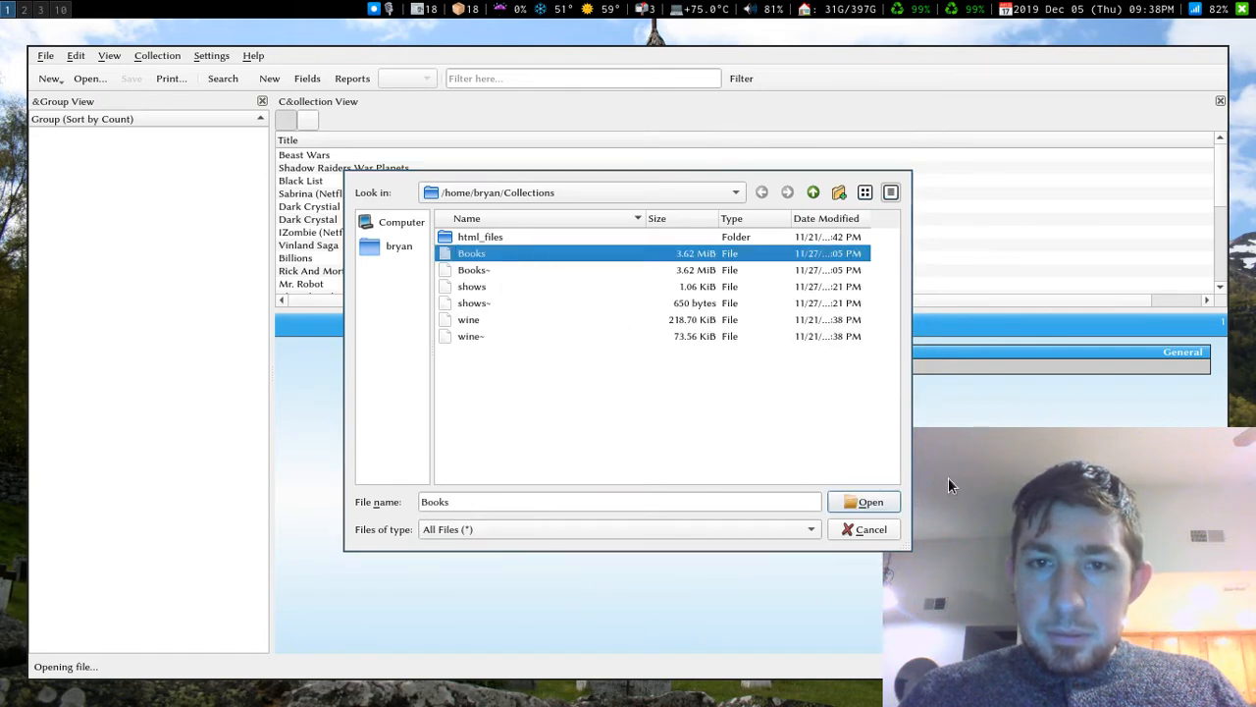
click(863, 501)
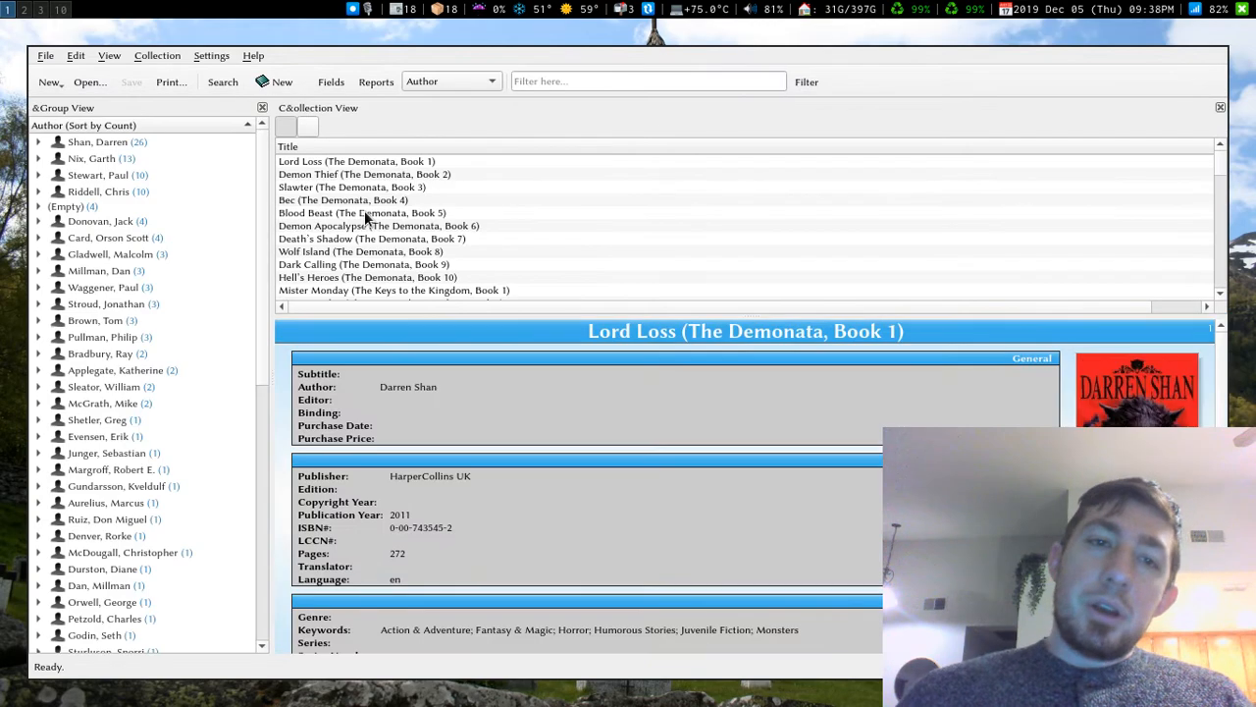
mouse_move(240, 167)
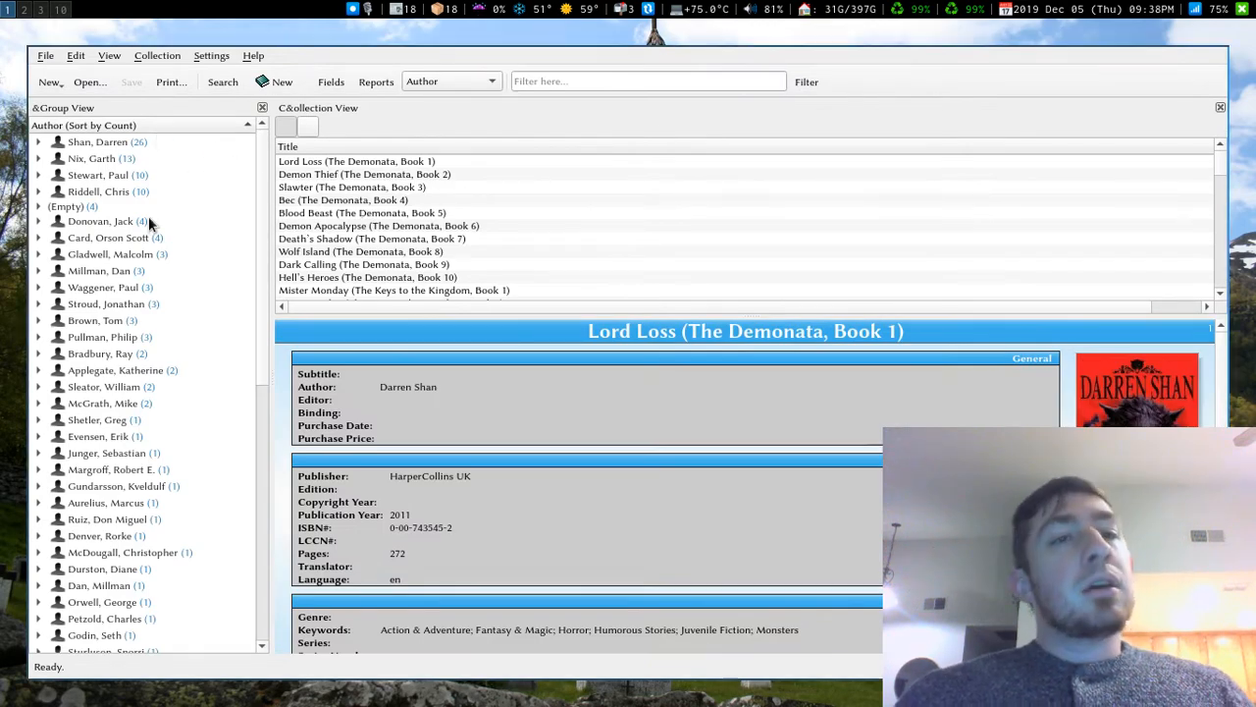
mouse_move(154, 175)
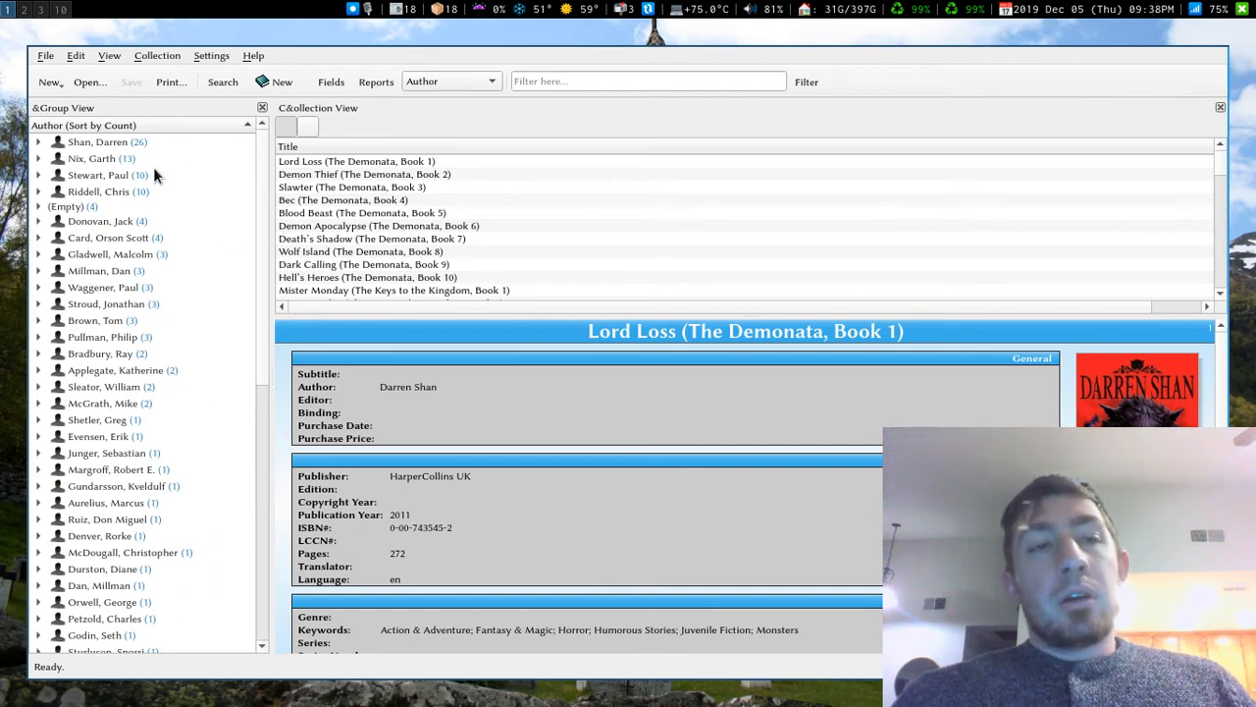
mouse_move(255, 251)
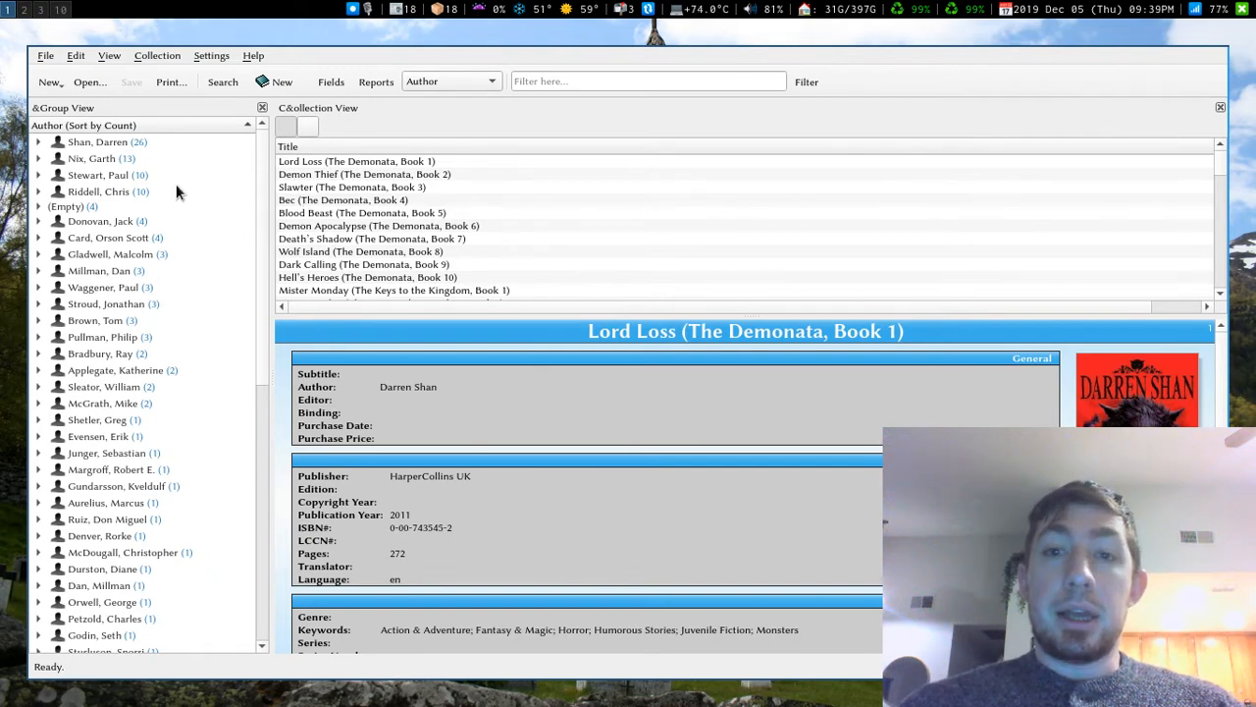
mouse_move(157, 253)
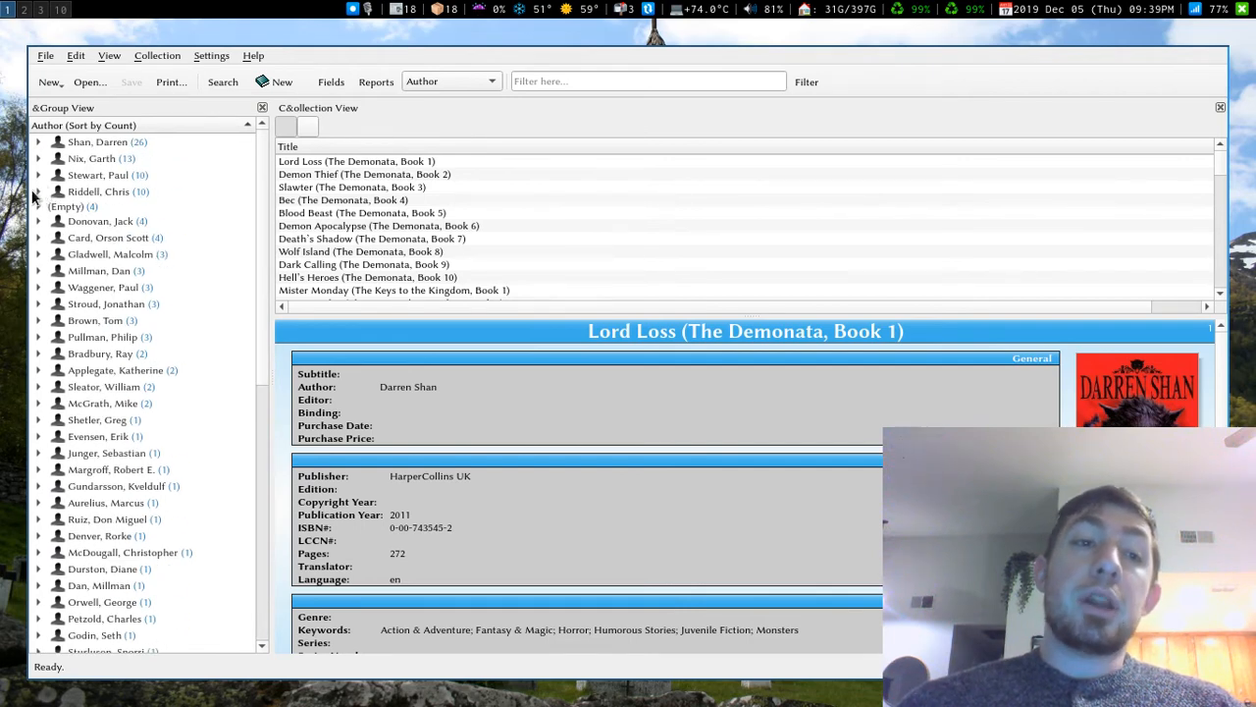
mouse_move(200, 284)
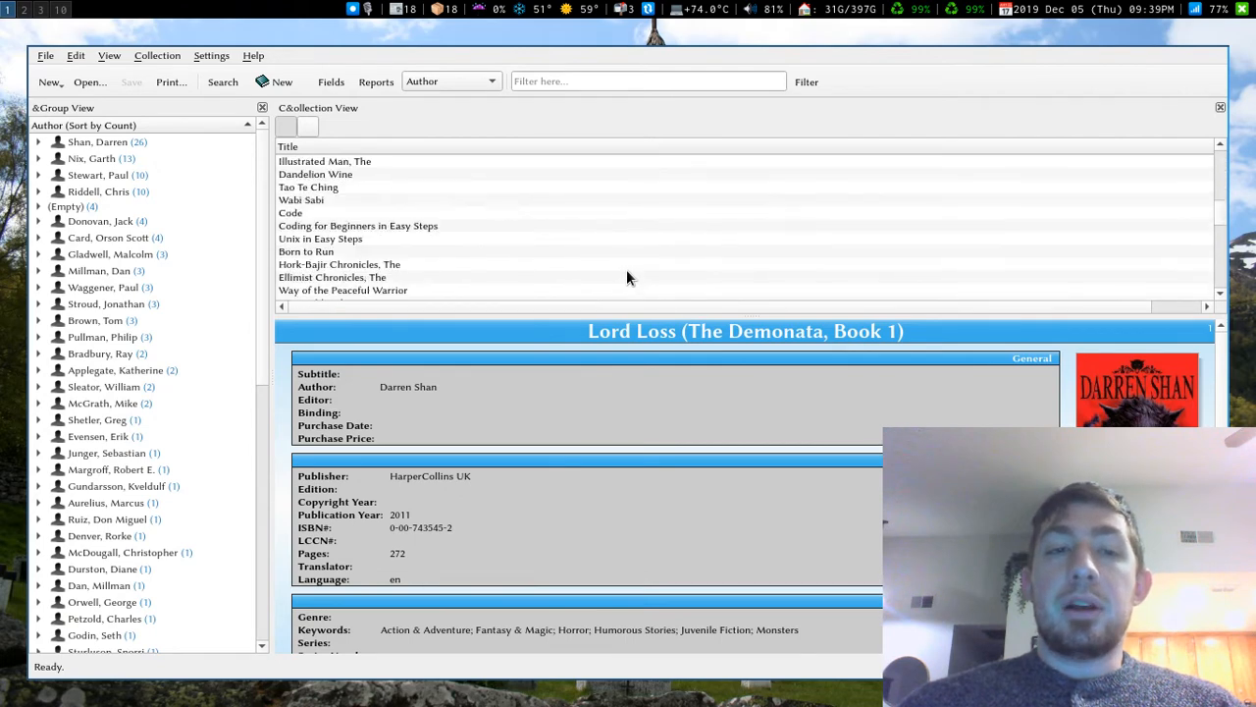
scroll(down, 3)
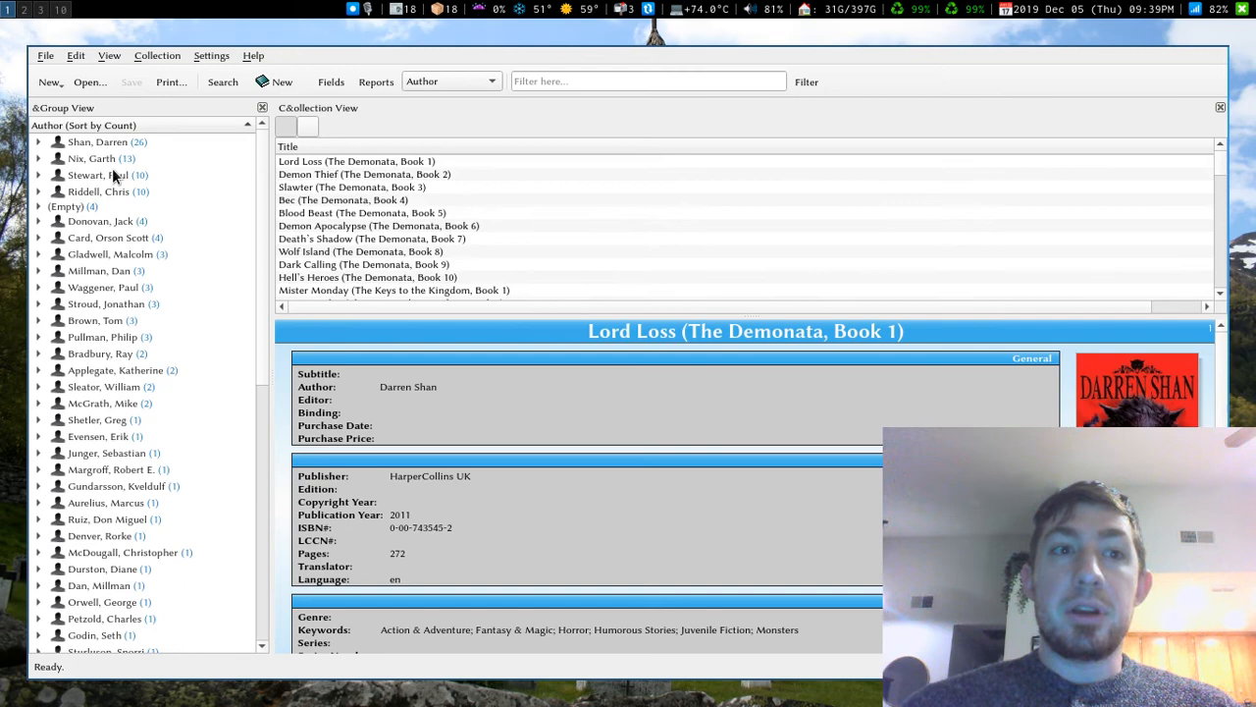
mouse_move(280, 186)
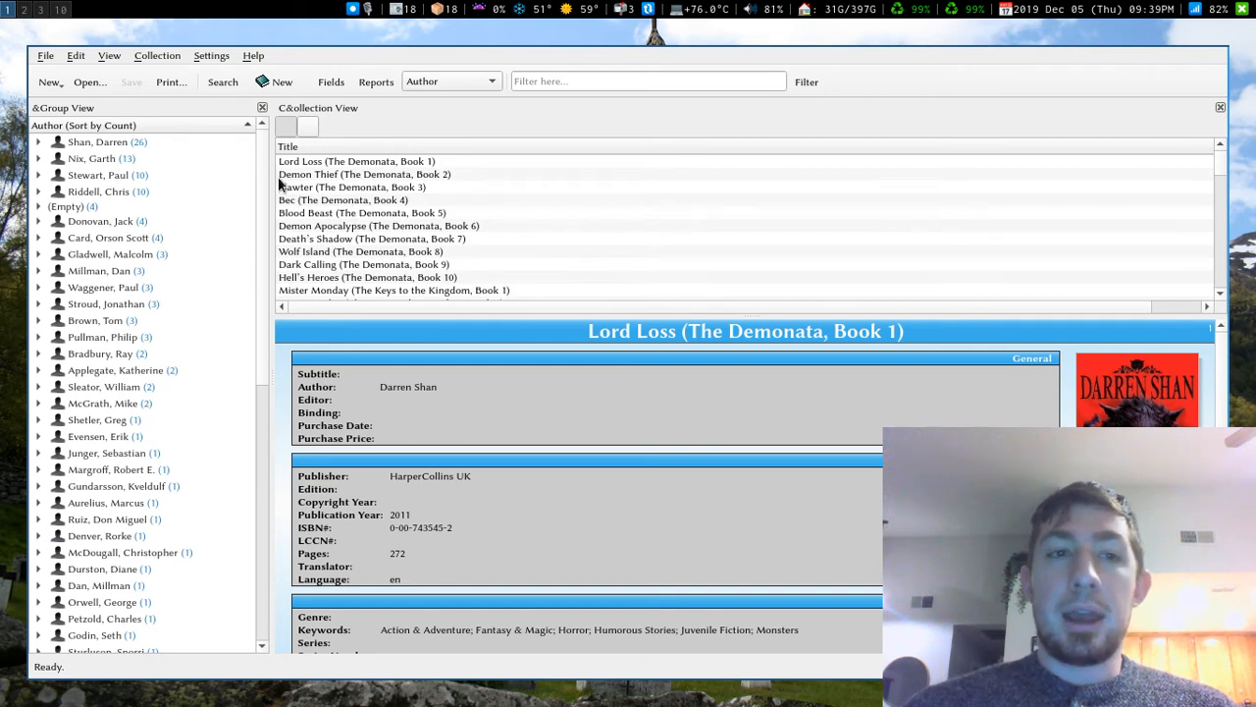
scroll(down, 3)
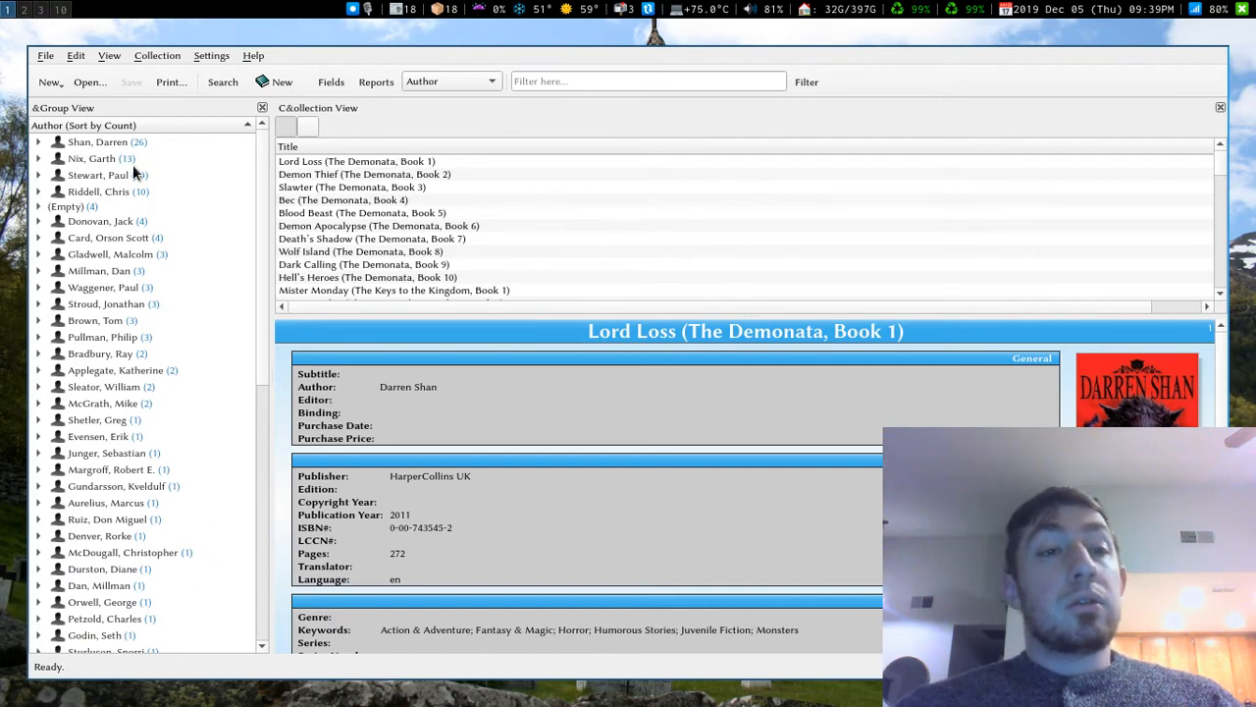
Open the 'wine' file from Collections after switching Files of type to All Files.
click(45, 55)
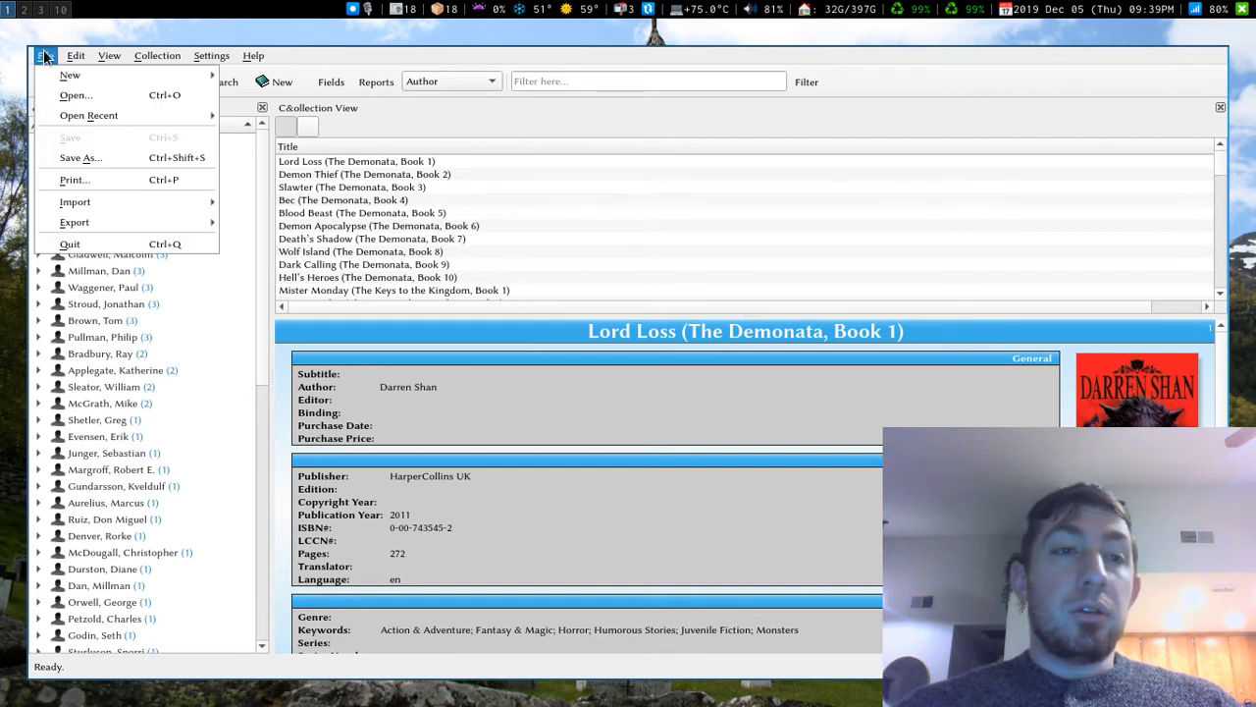
click(74, 95)
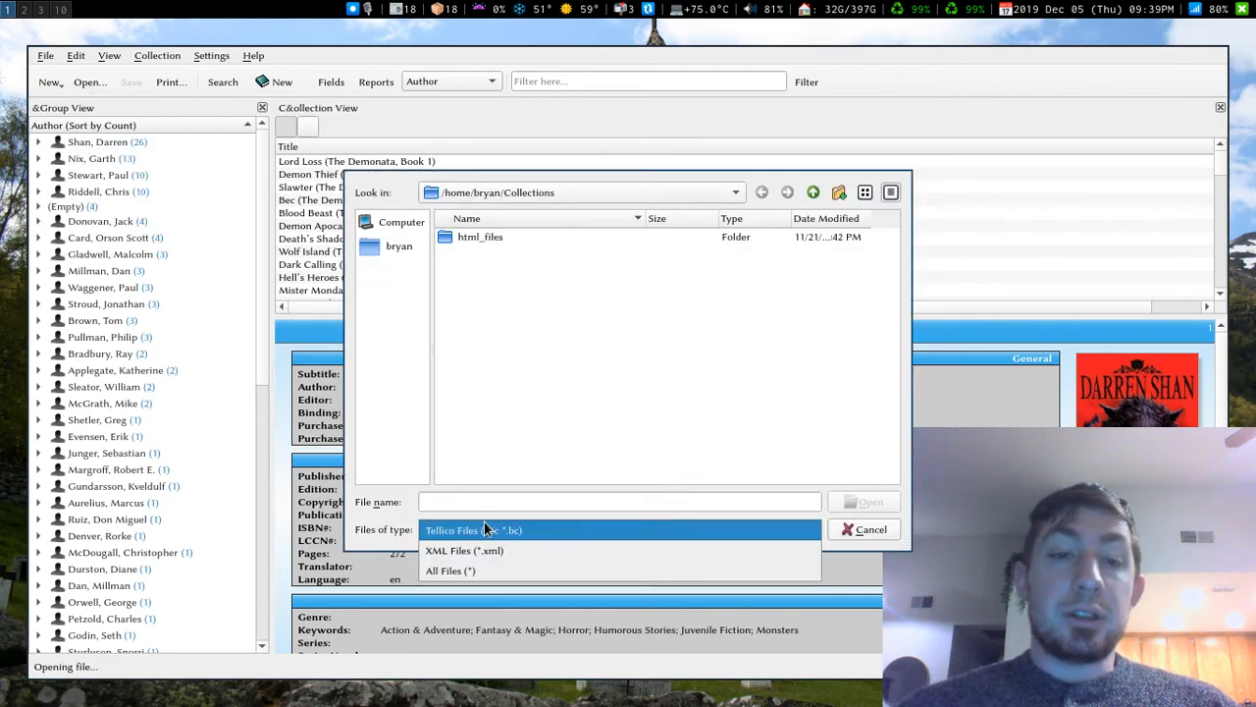
click(449, 570)
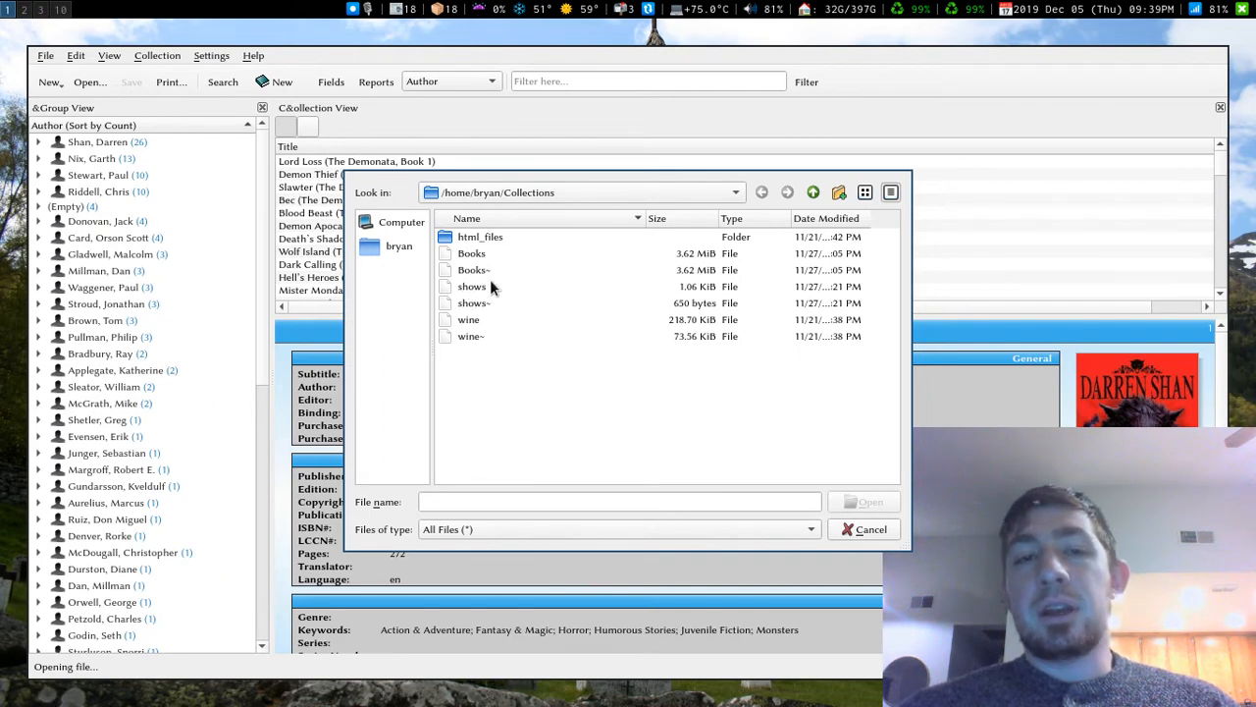
mouse_move(478, 287)
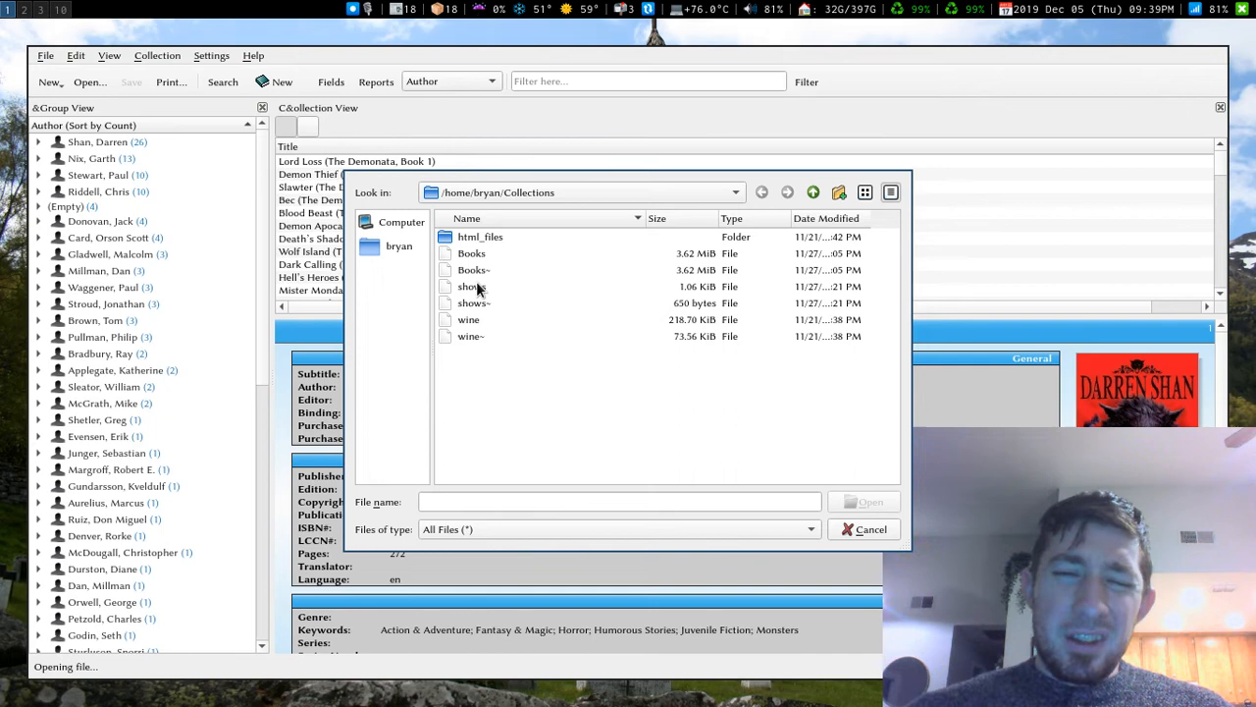
mouse_move(589, 329)
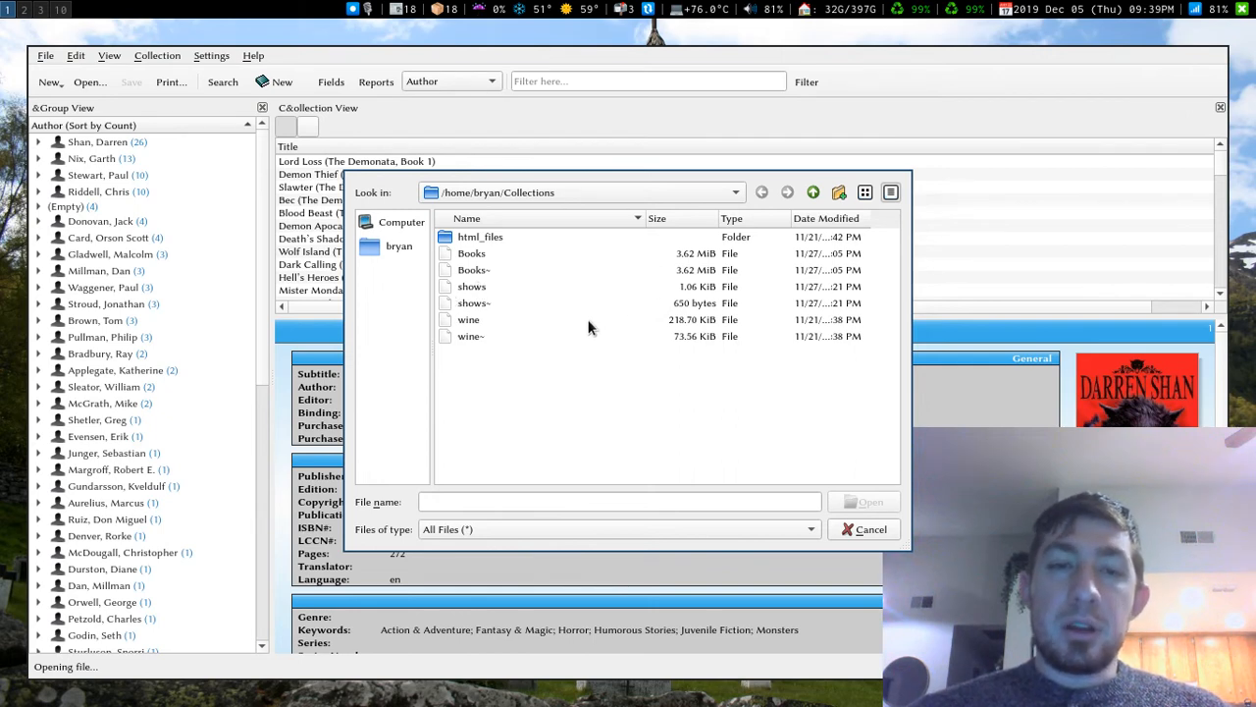
click(468, 319)
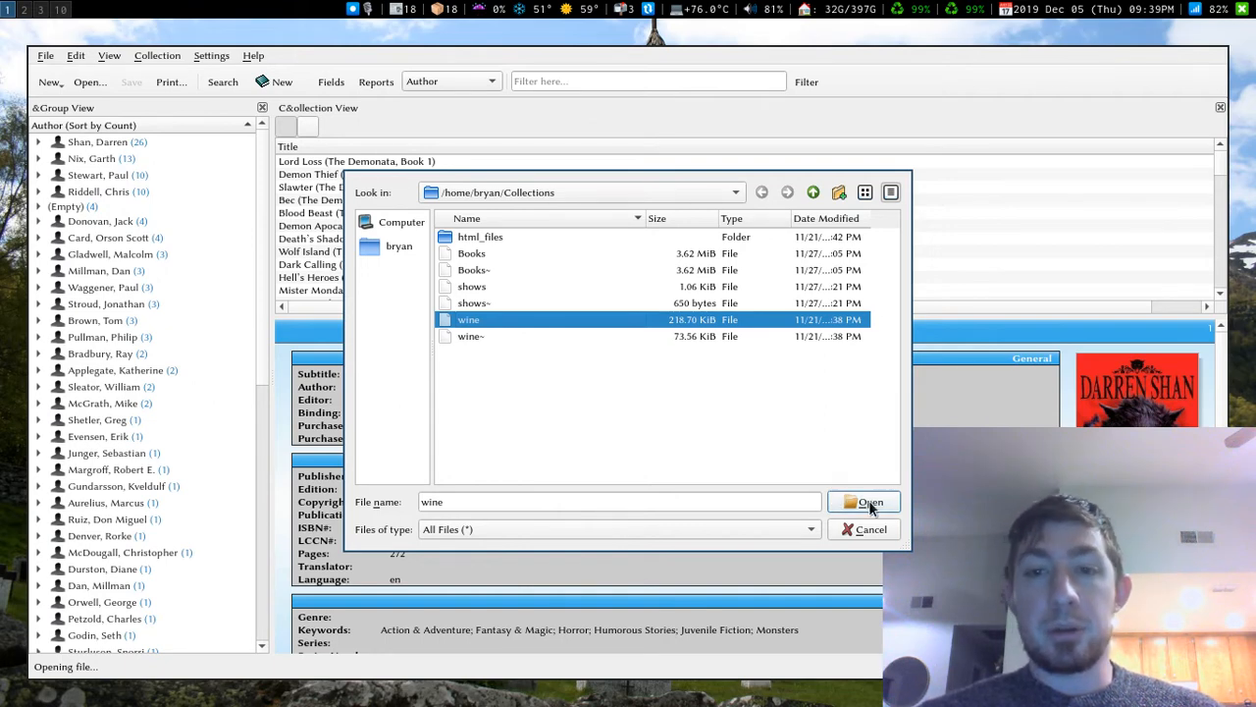
click(862, 501)
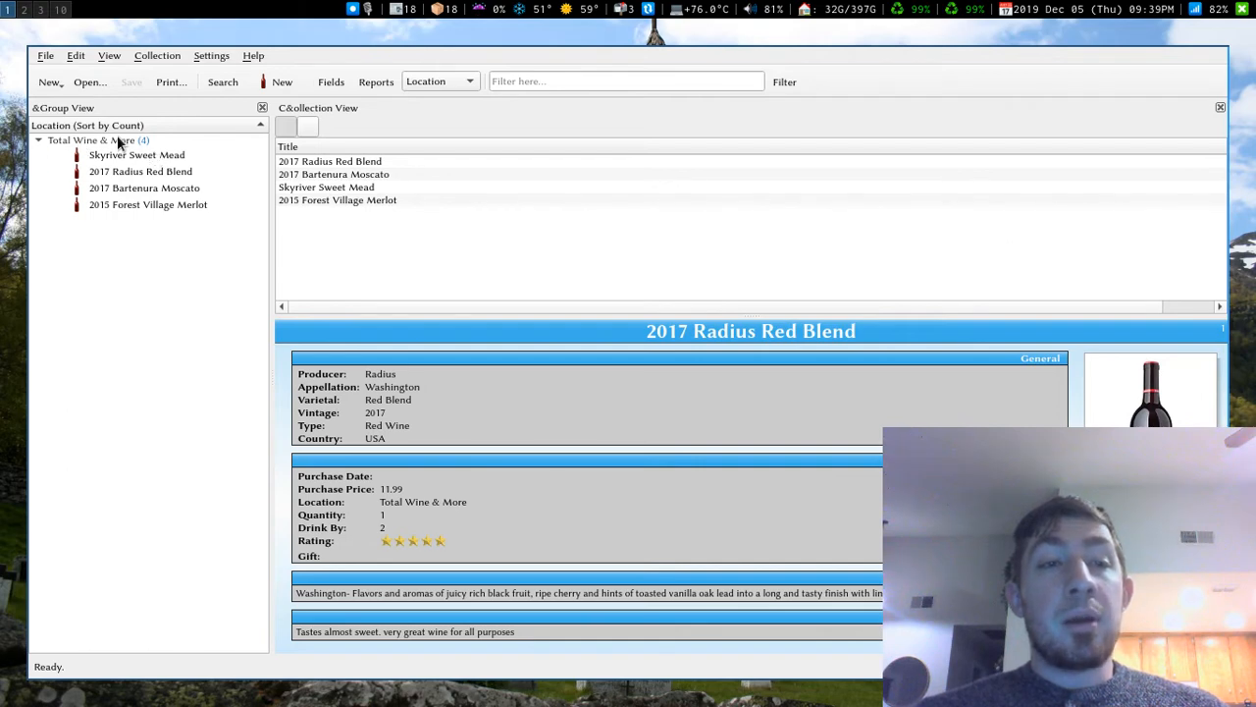
mouse_move(176, 167)
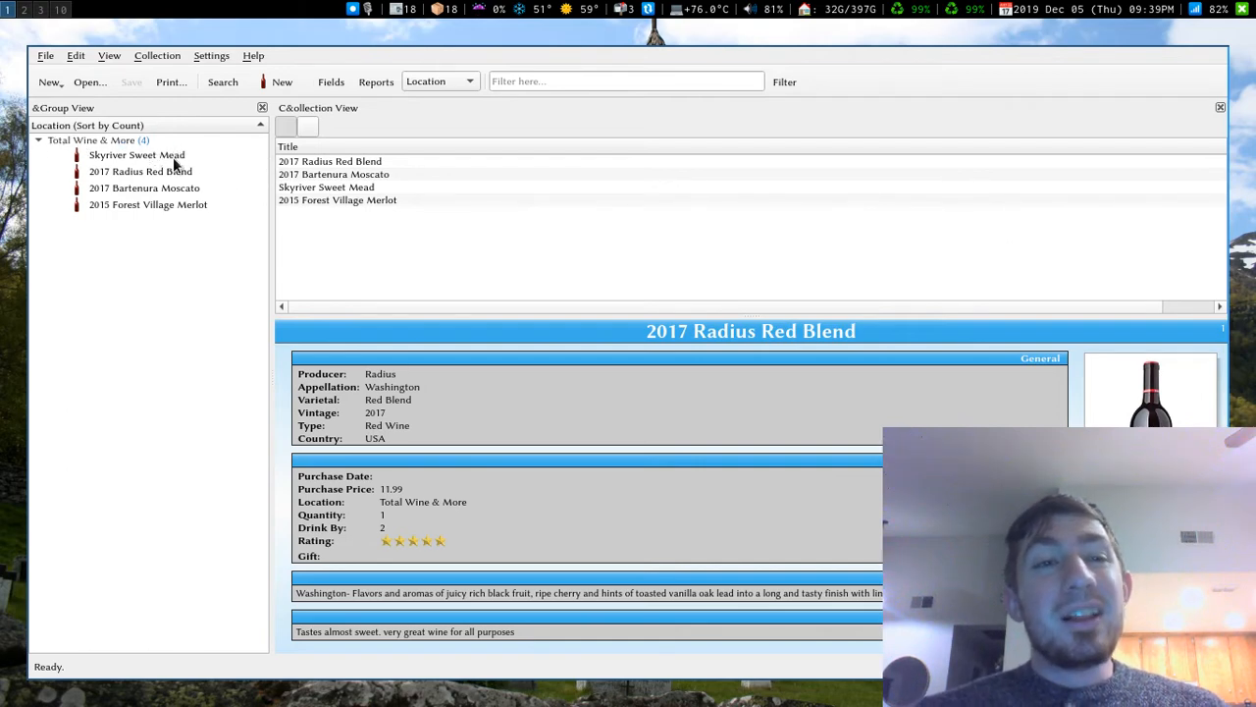
View Radius Red Blend, Bartenura Moscato, Forest Village Merlot and Skyriver Sweet Mead details.
click(139, 171)
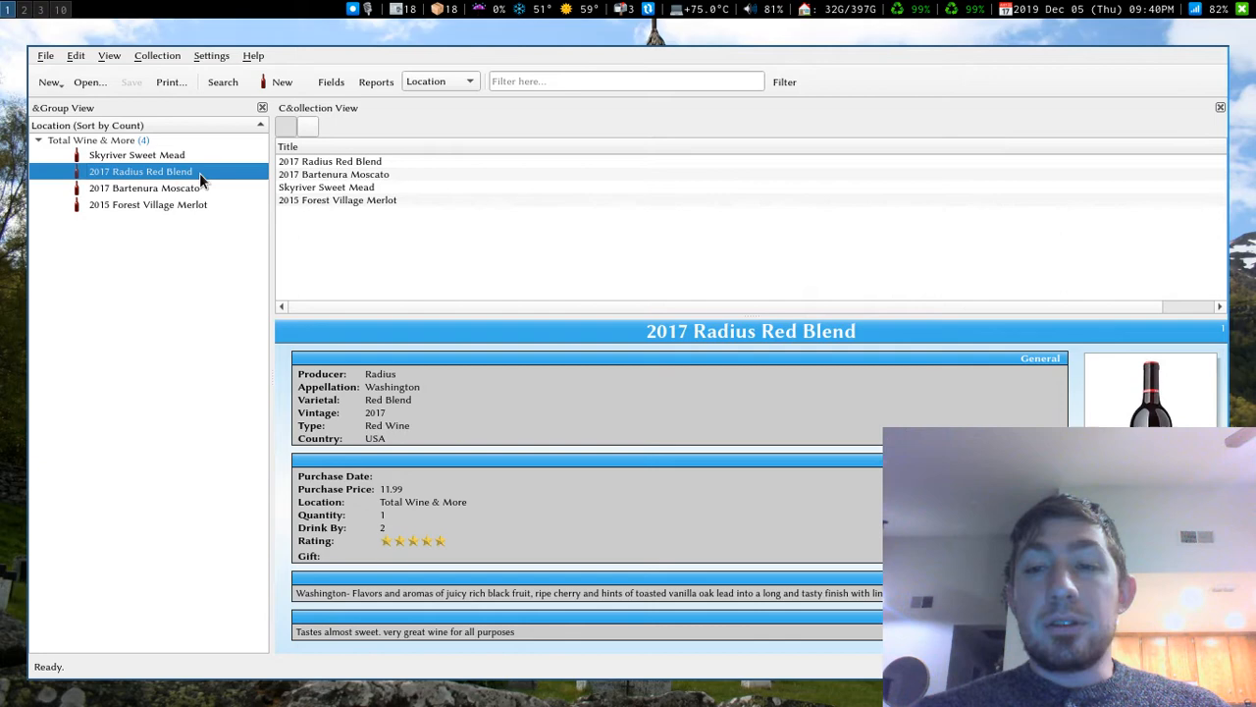
mouse_move(511, 294)
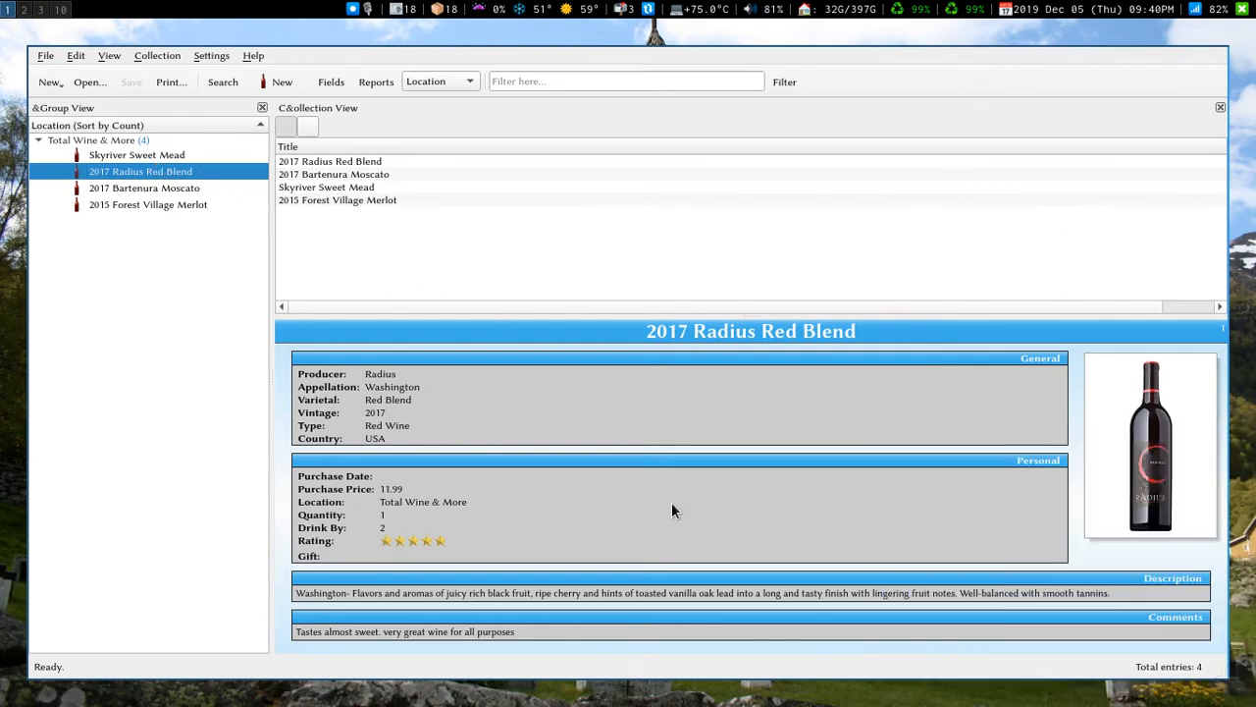
click(1149, 445)
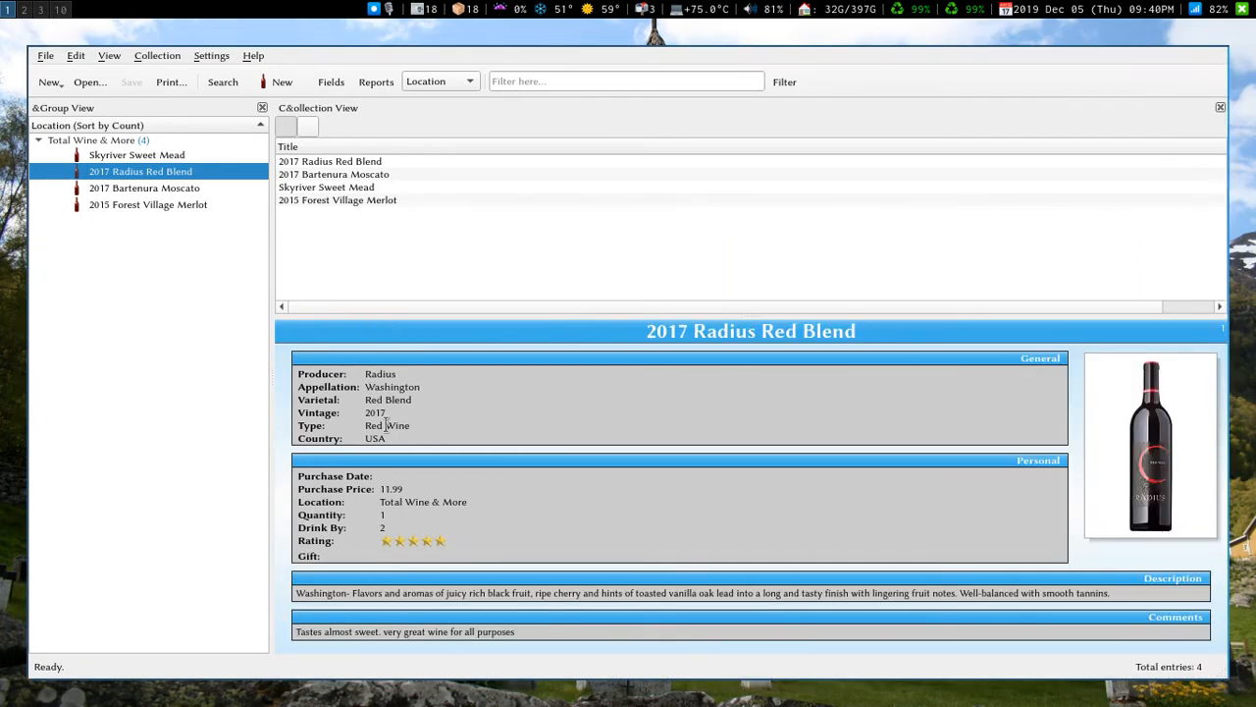
click(144, 187)
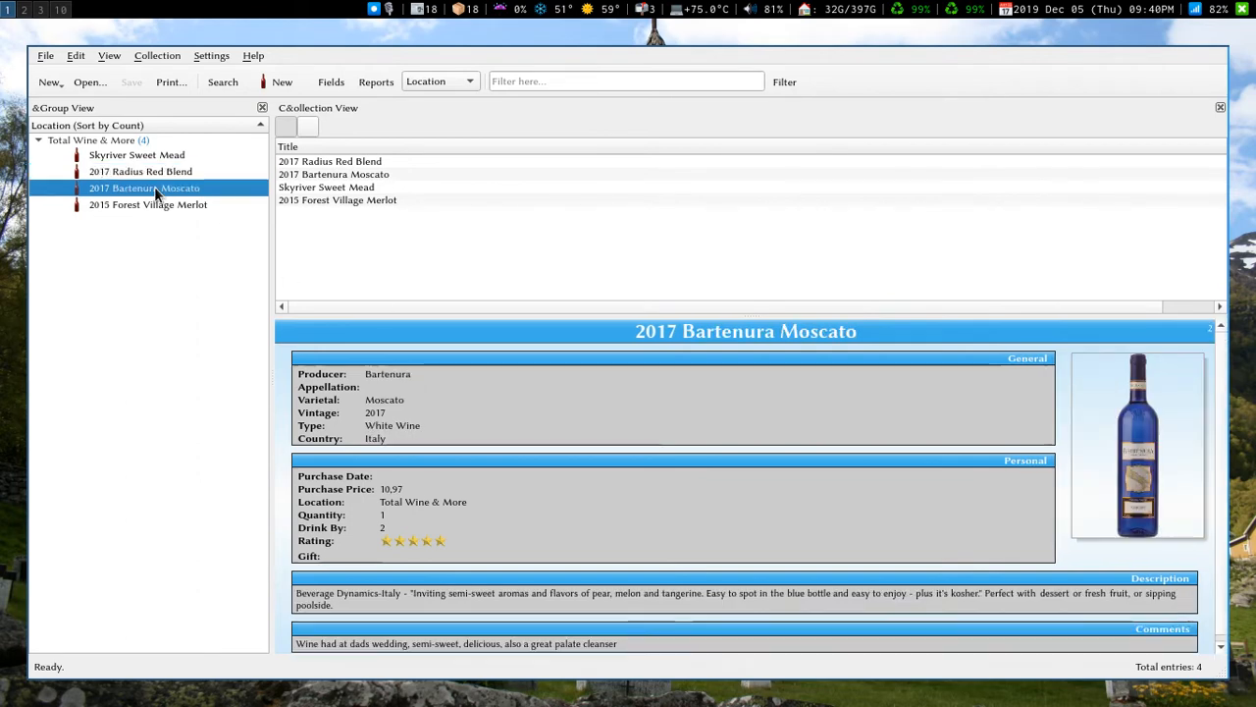
click(147, 204)
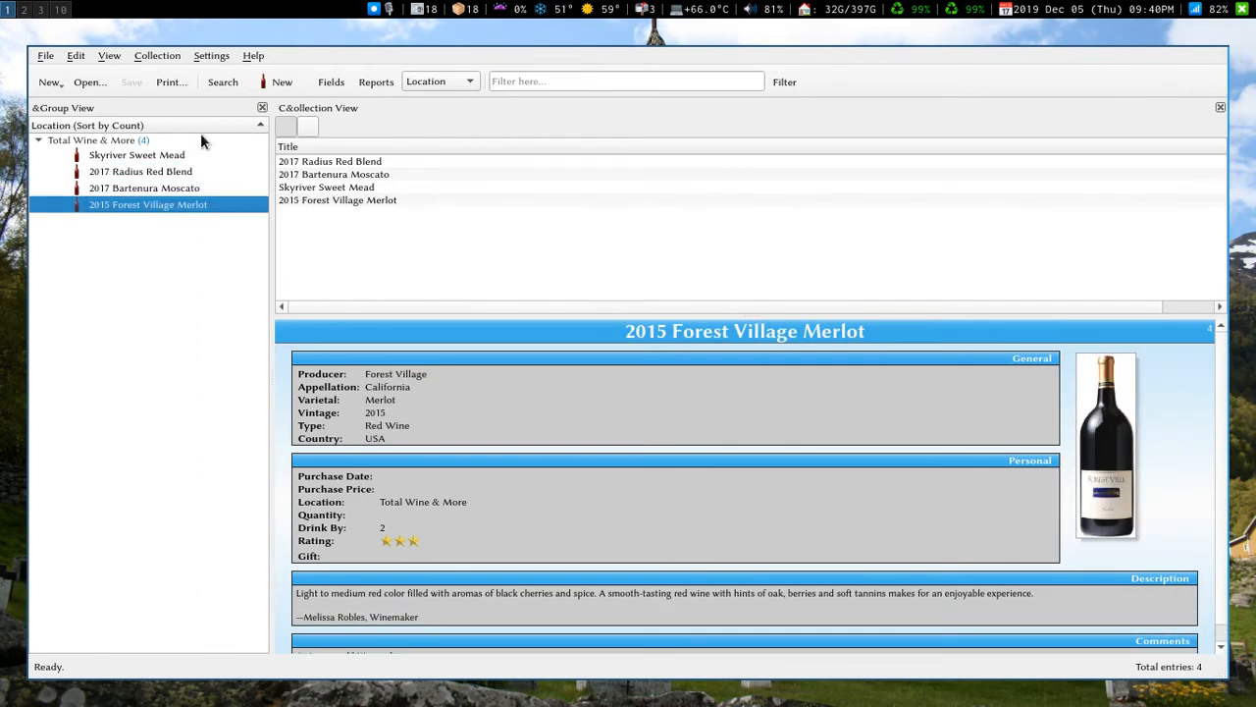
click(136, 154)
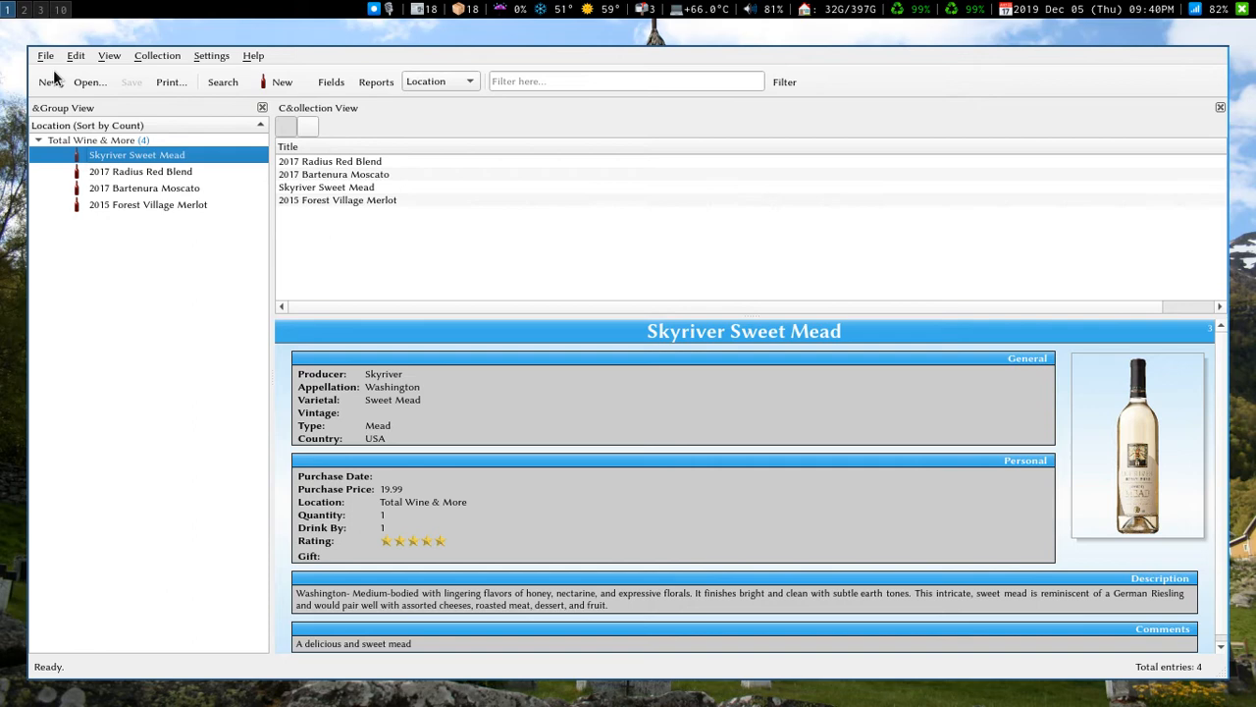
Bring up the file-open window on the Collections folder.
click(48, 81)
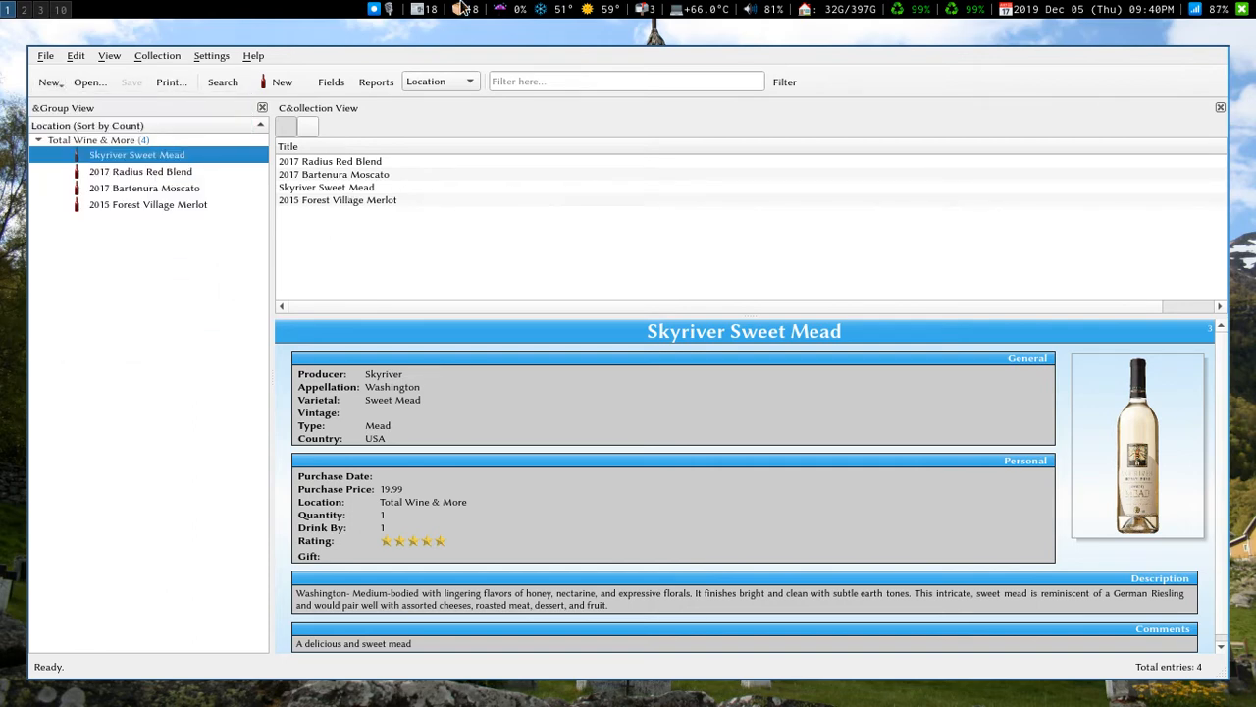
click(625, 81)
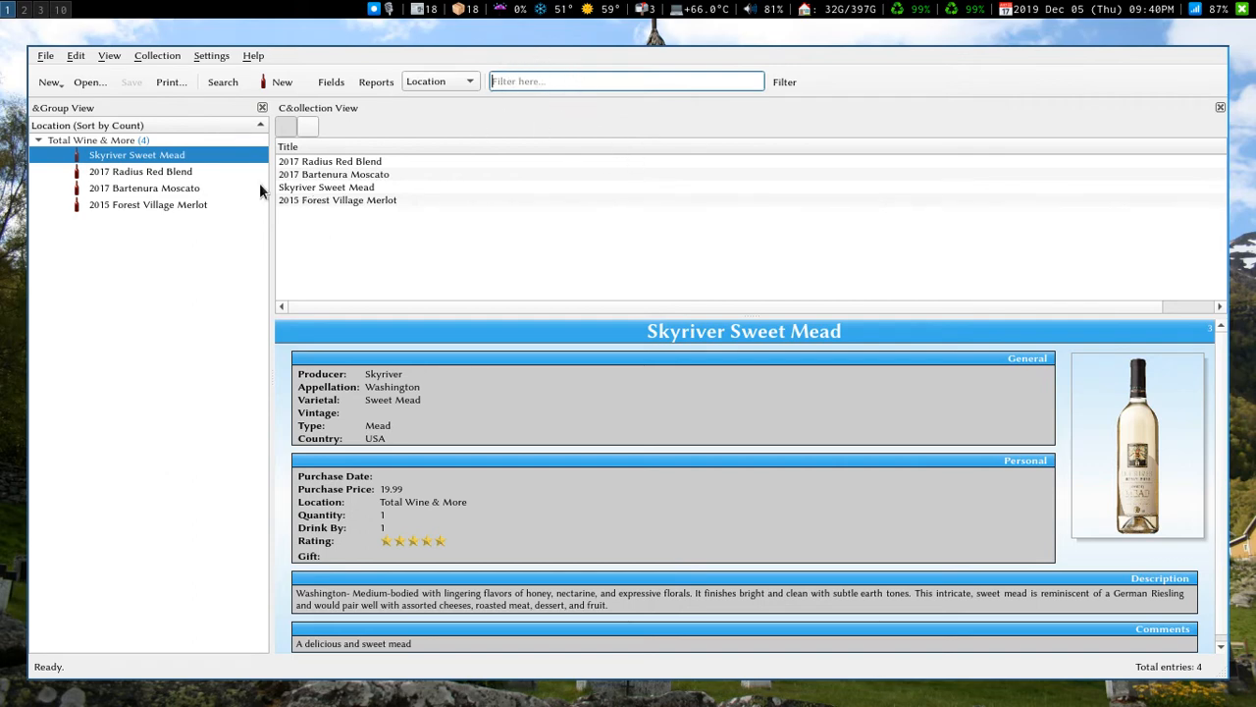
click(89, 81)
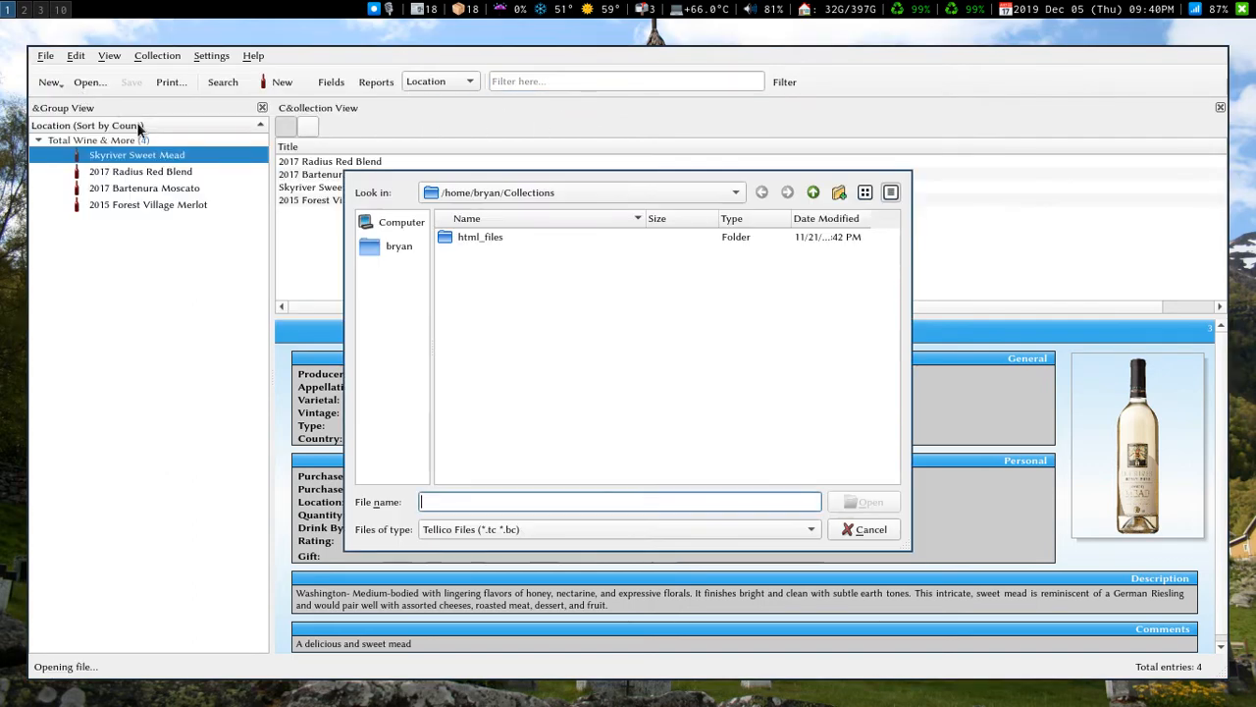
Reopen Books listing All Files, expand the (Empty) group and edit The Poetic Edda.
click(810, 529)
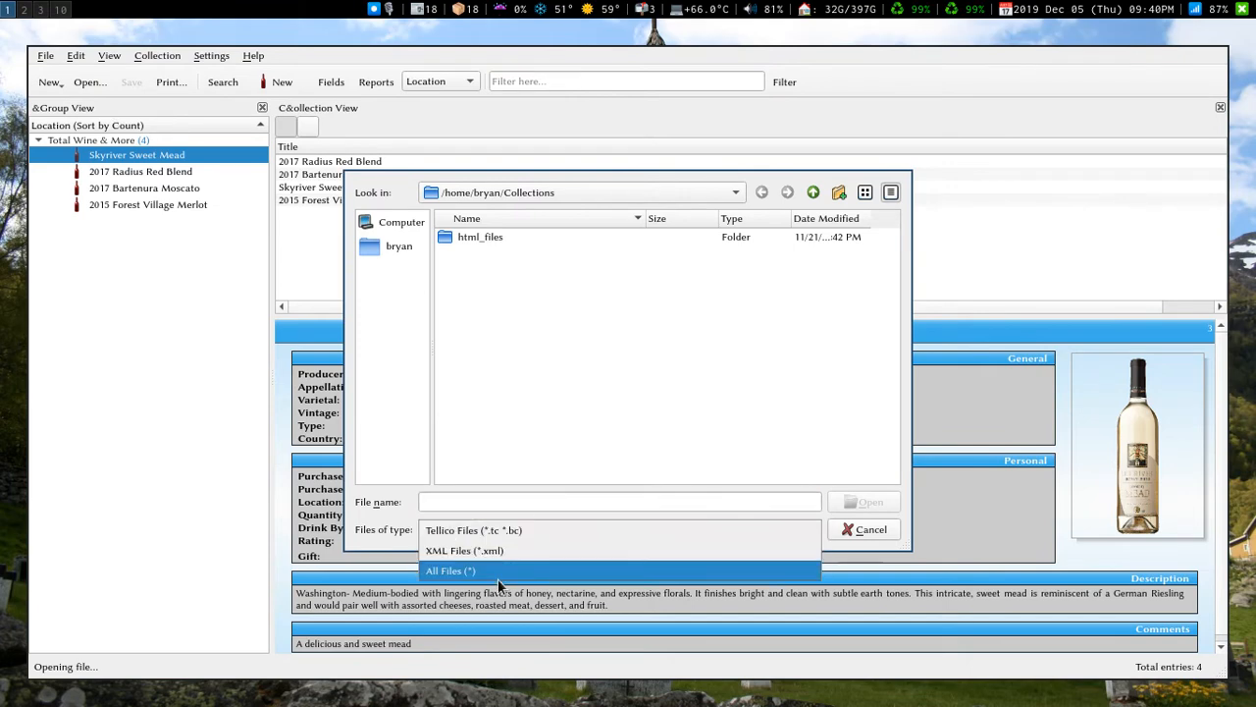
click(871, 529)
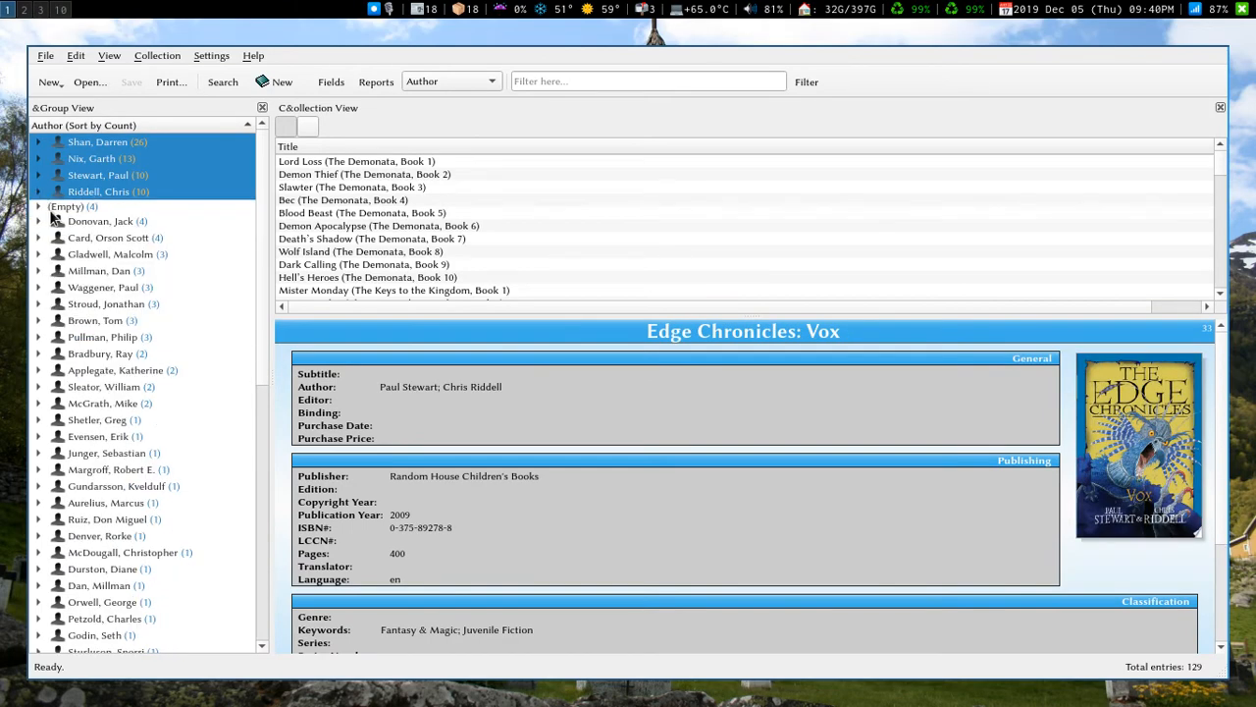
click(38, 206)
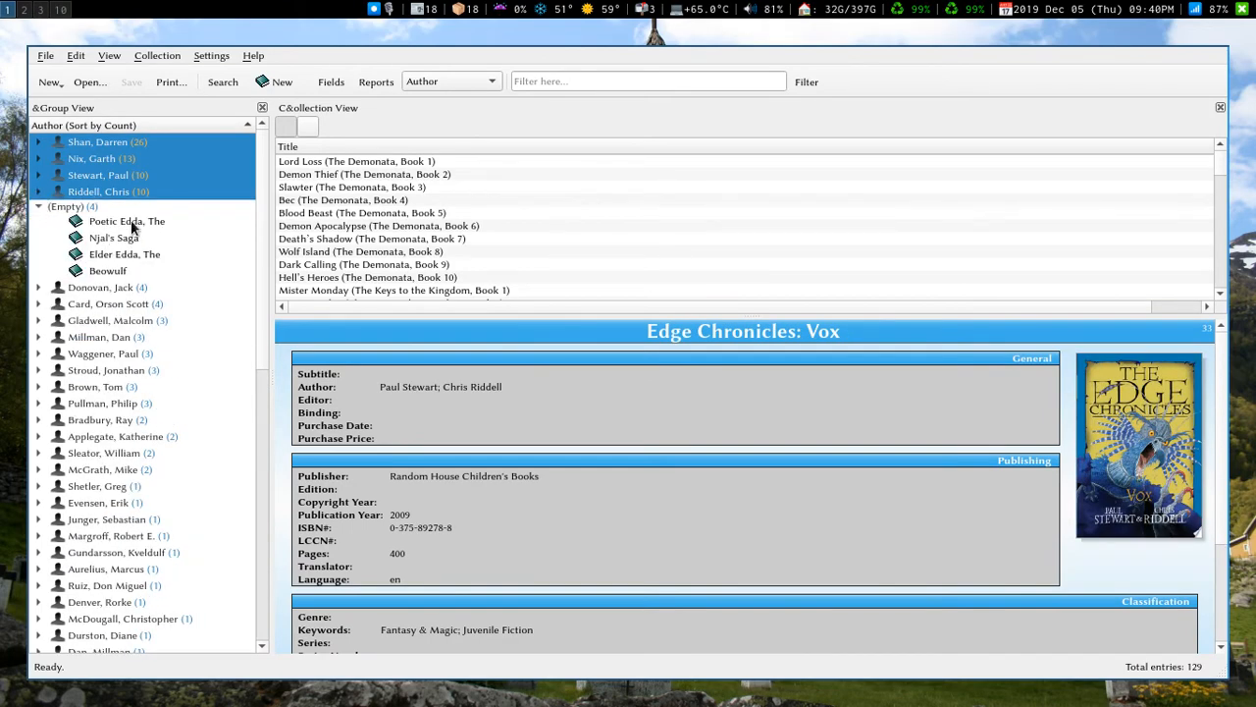
click(127, 220)
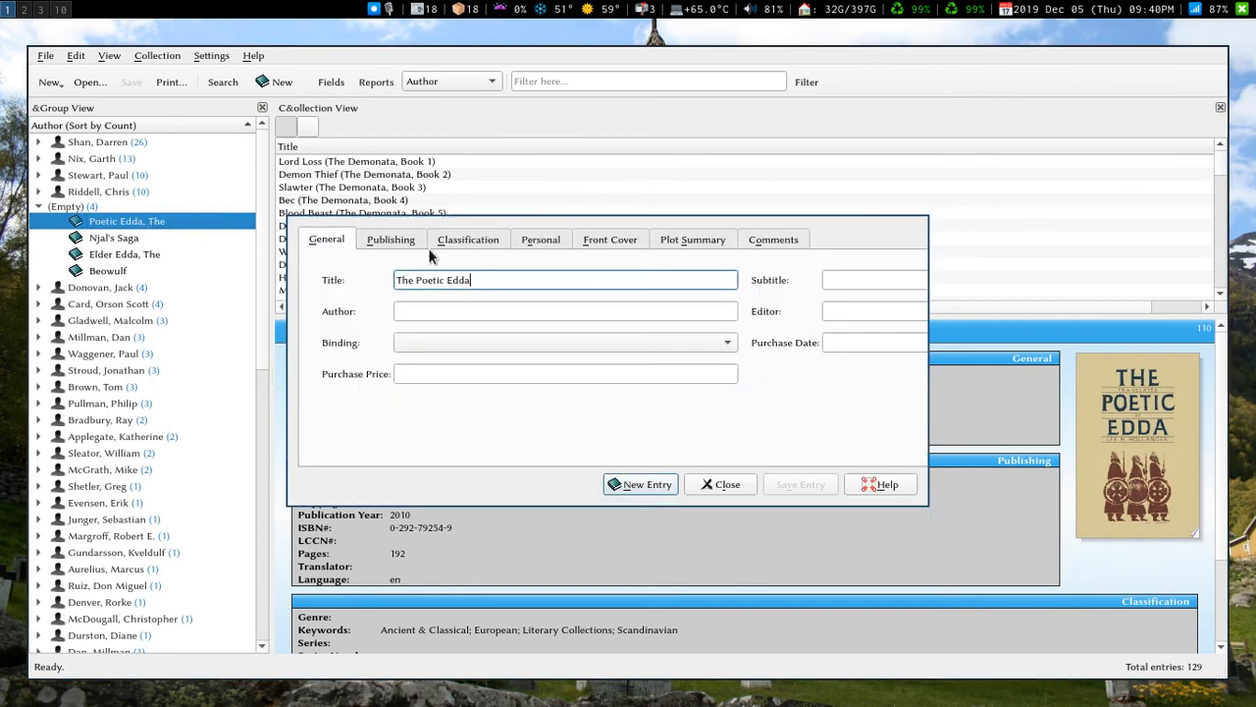
Check The Poetic Edda's Front Cover and Comments, then close the editor.
click(610, 238)
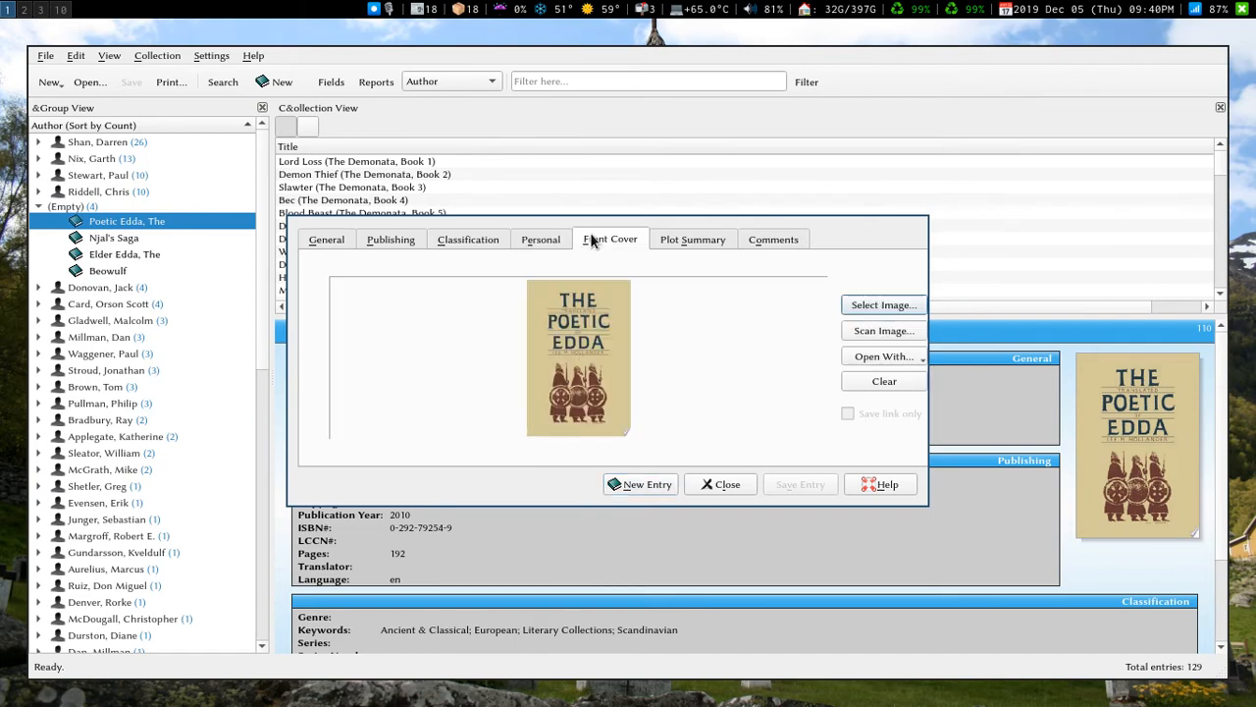
click(774, 238)
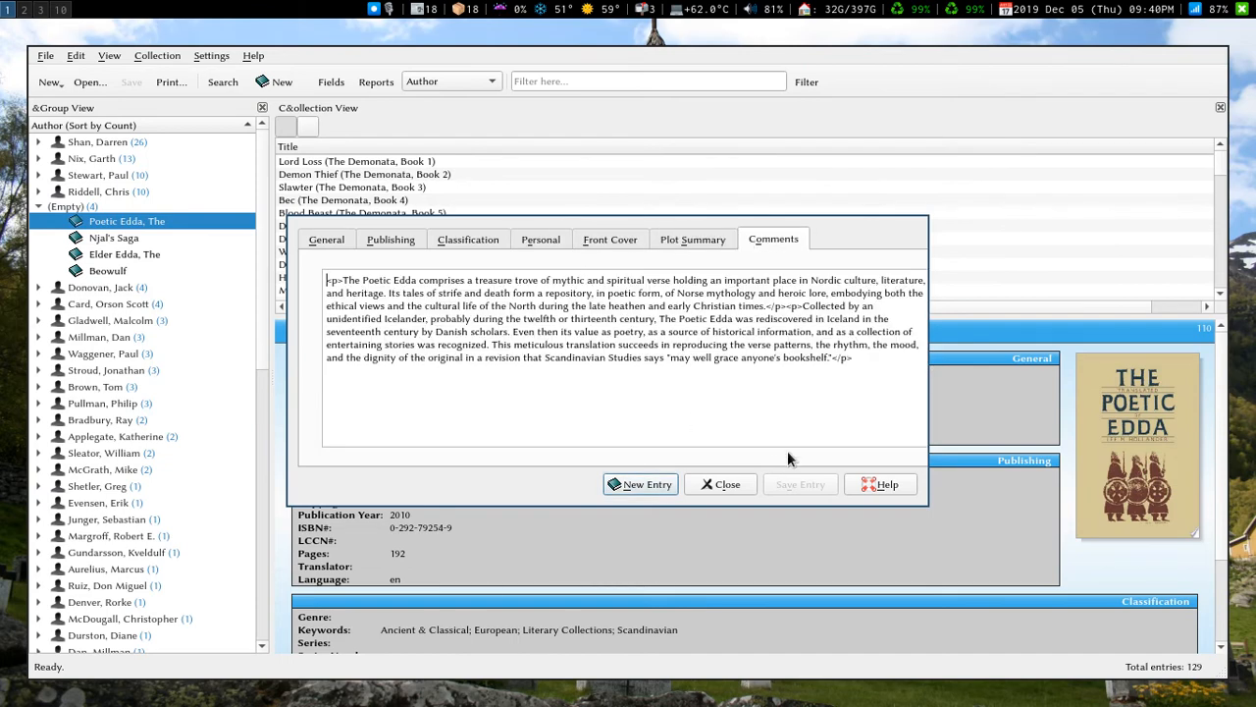
click(720, 484)
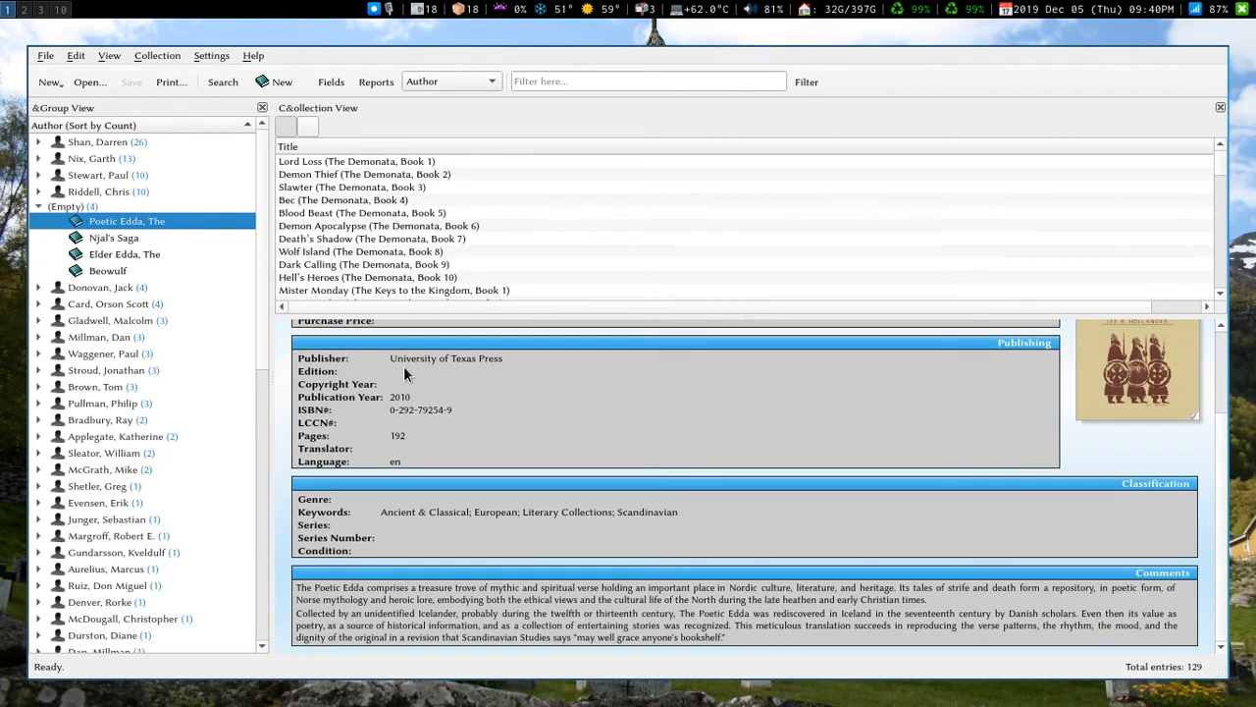
Expand Jack Donovan's books and view The Way of Men details.
click(39, 286)
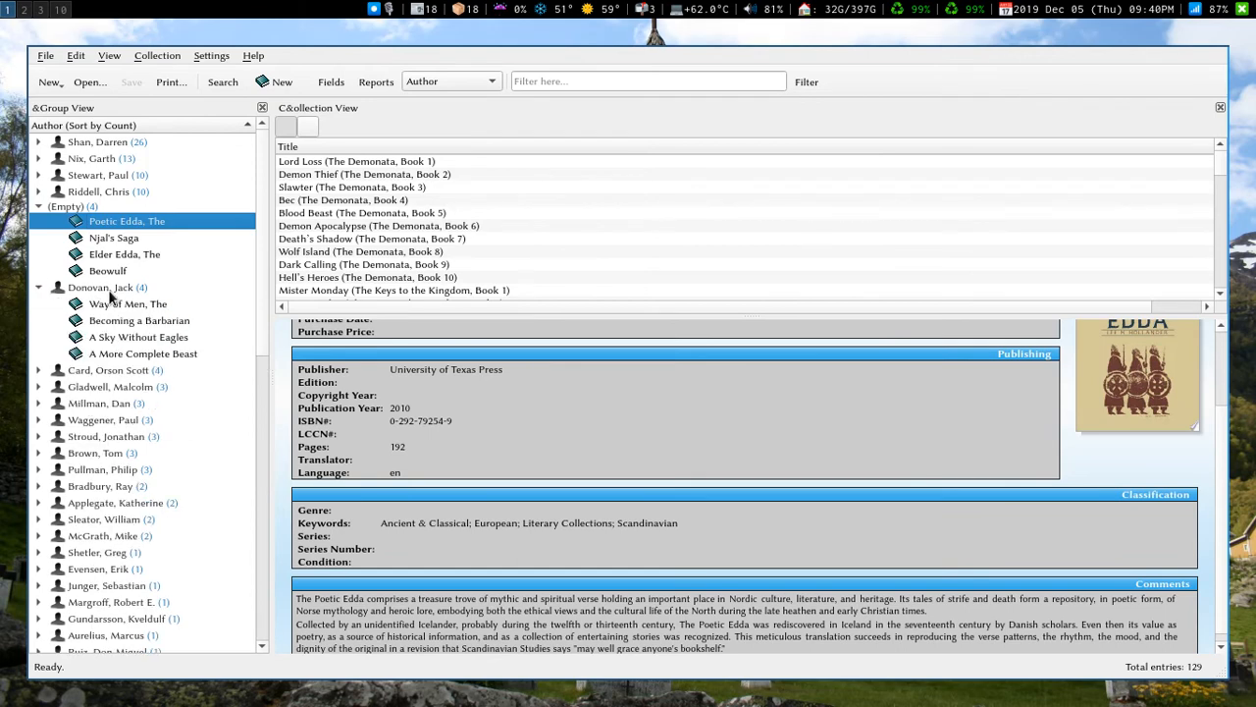
click(128, 303)
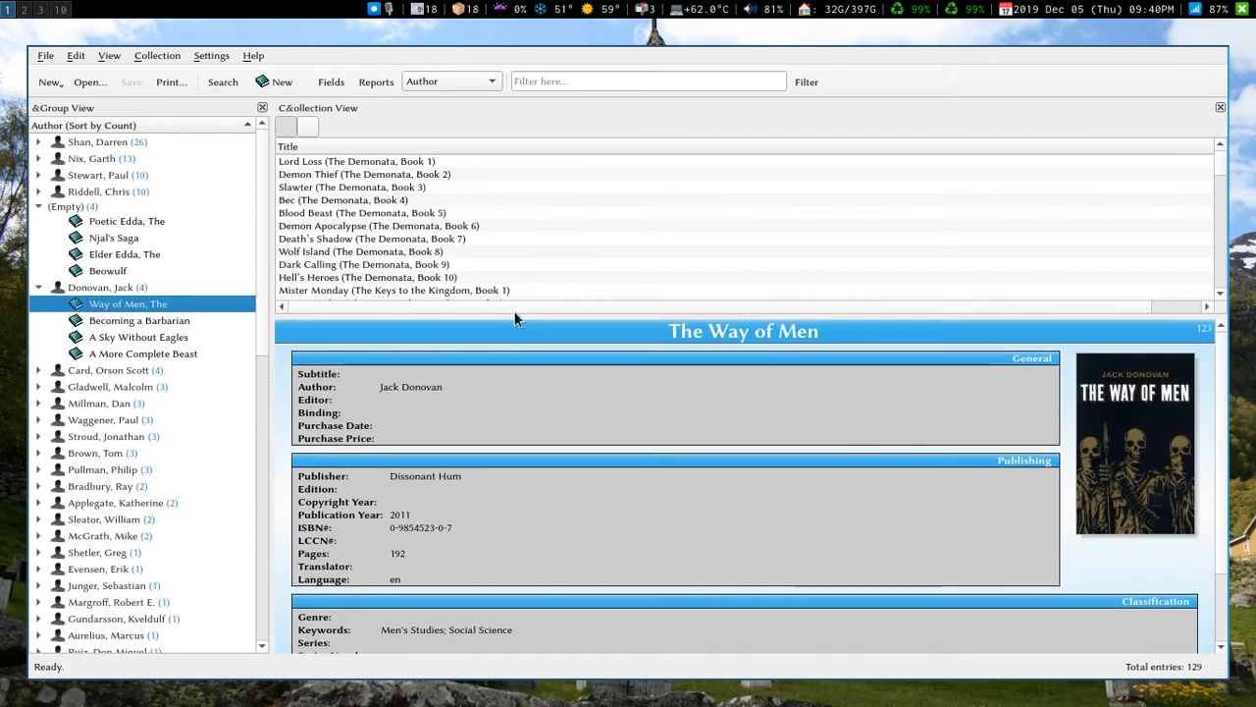
scroll(down, 3)
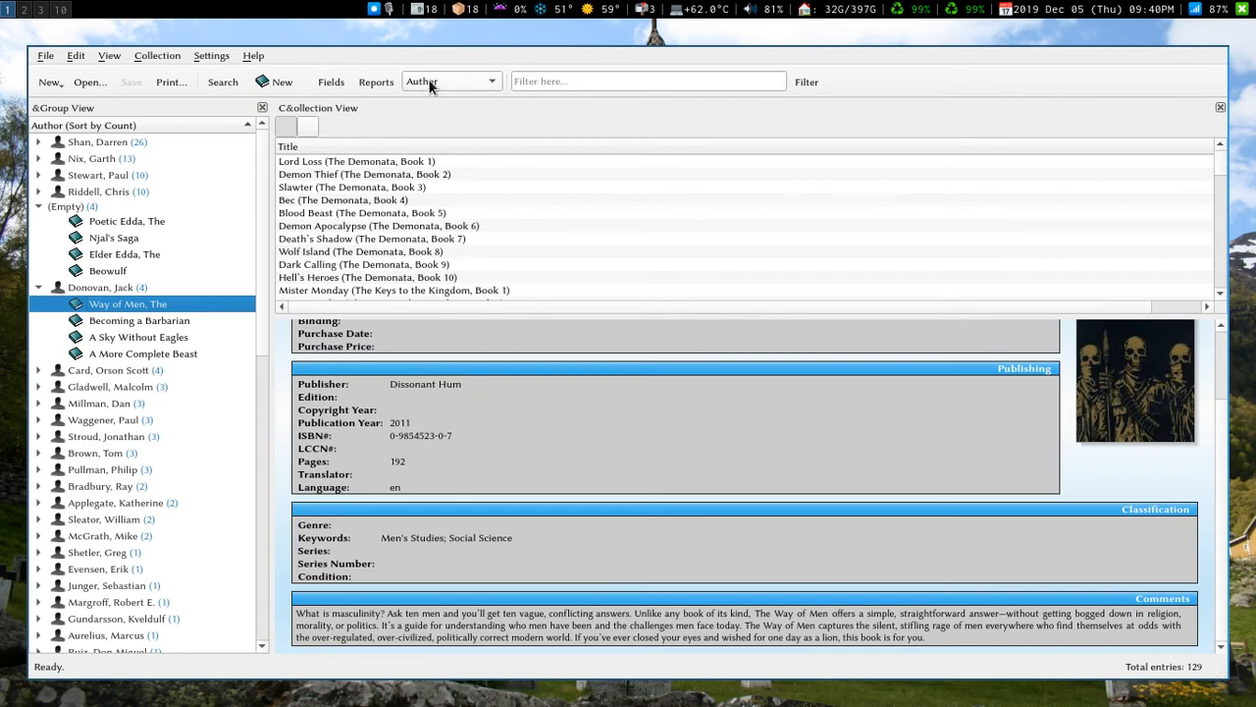
click(222, 81)
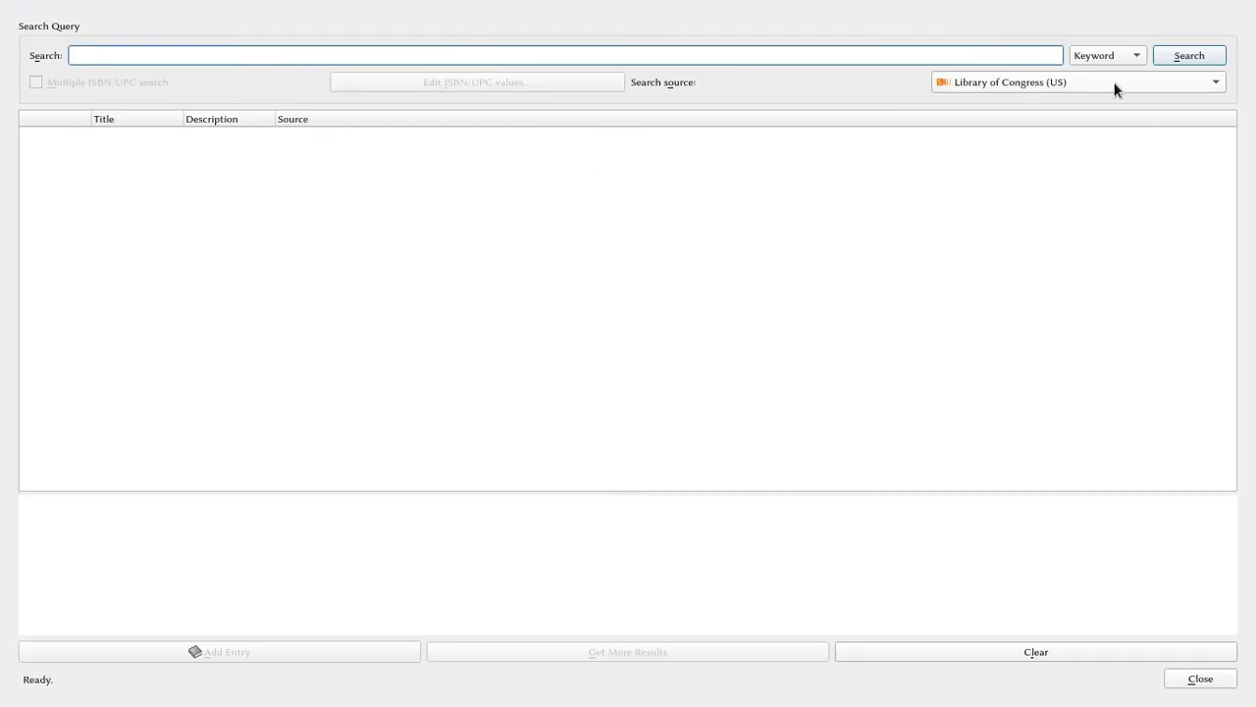
List the Internet Search types and select LCCN.
click(1215, 81)
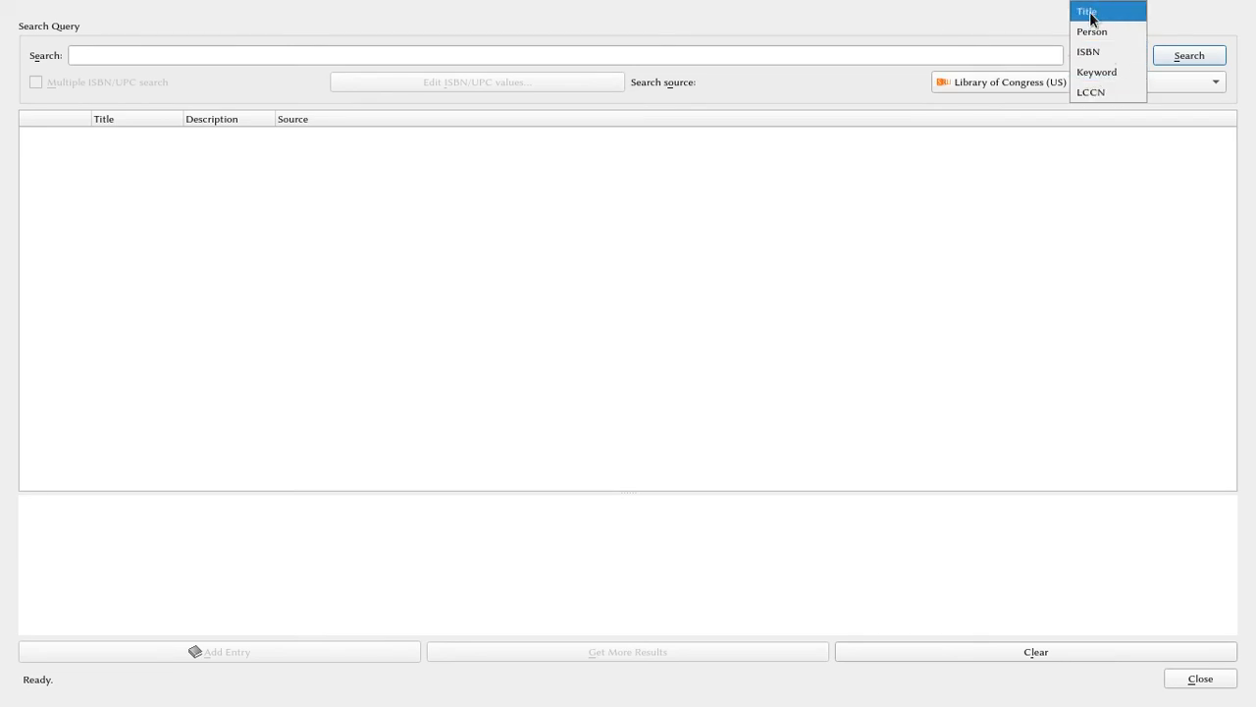
mouse_move(1090, 92)
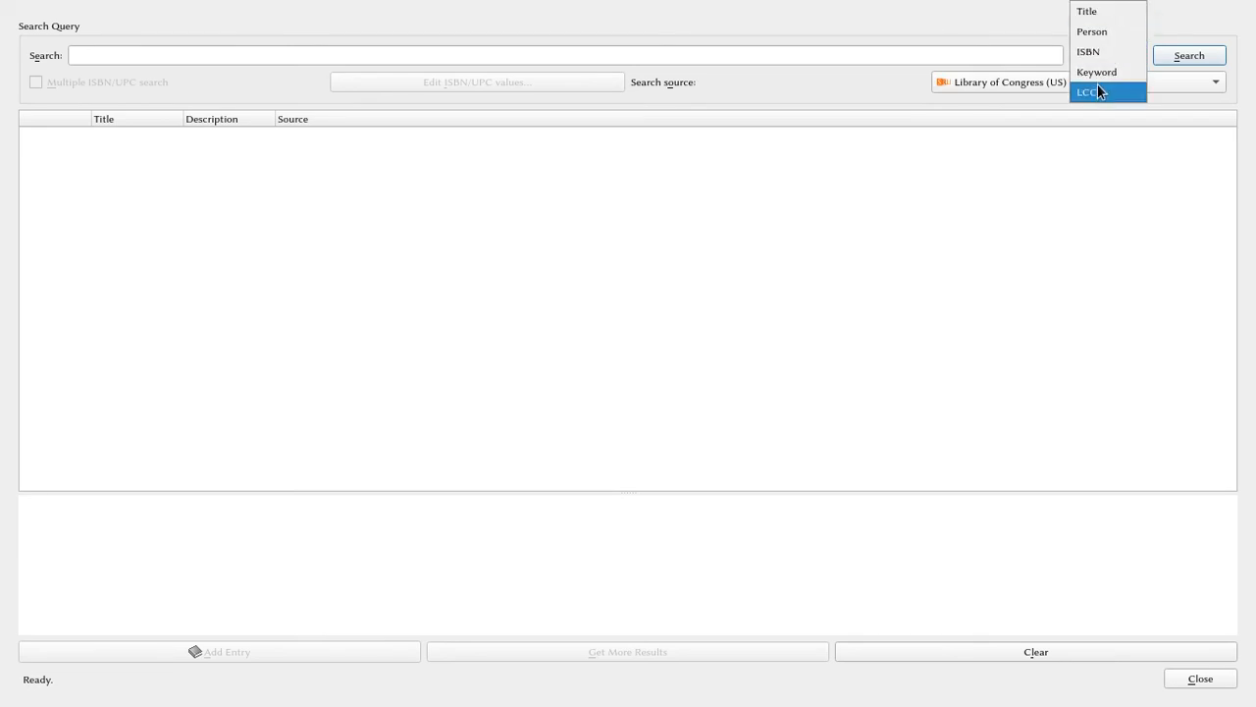
click(1096, 72)
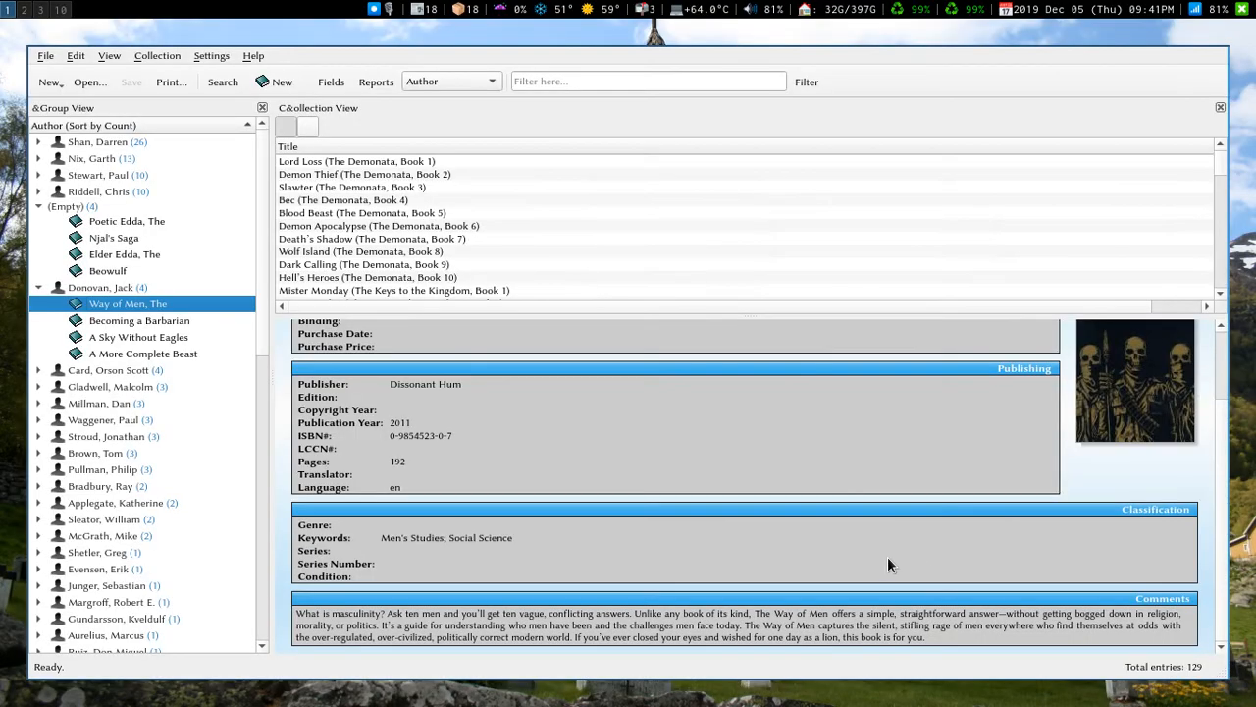
mouse_move(44, 287)
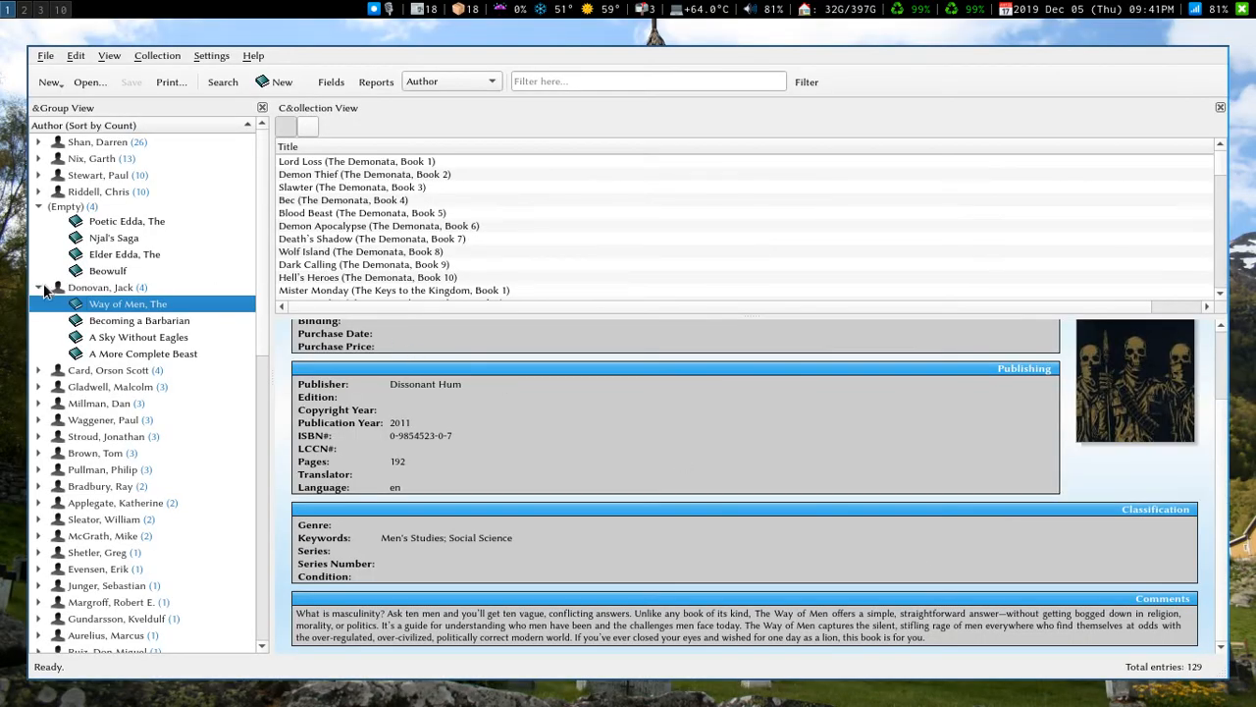